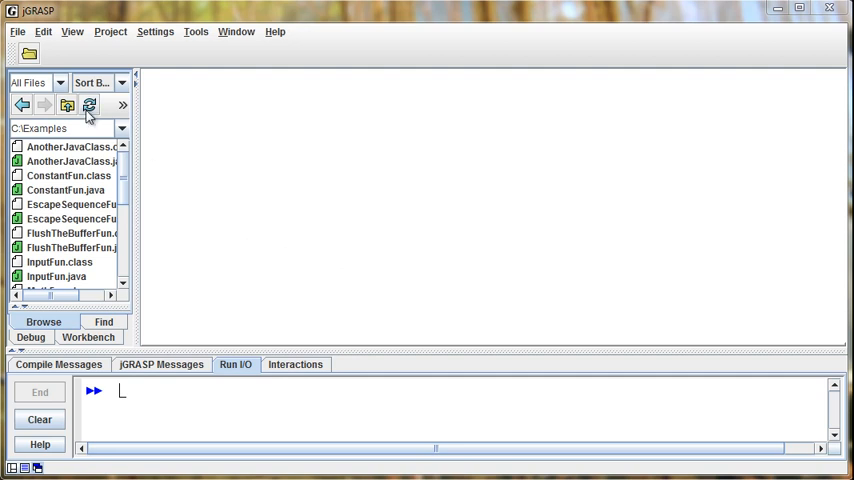
Create a new empty Java source file from the File menu
click(18, 32)
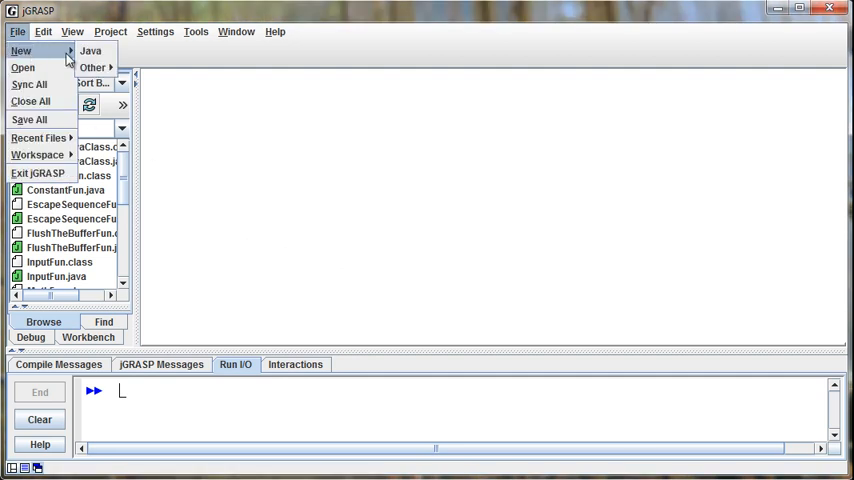
click(92, 50)
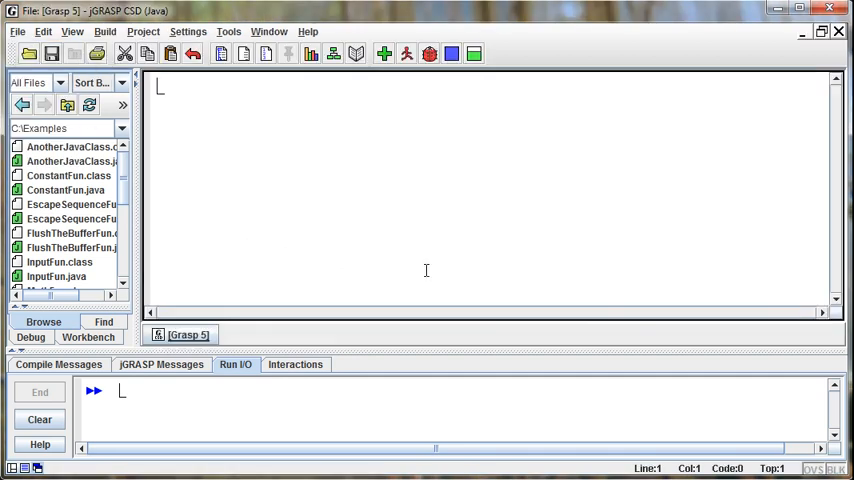
Write the public class IfFun header with an empty main(String[] args) method
text(public)
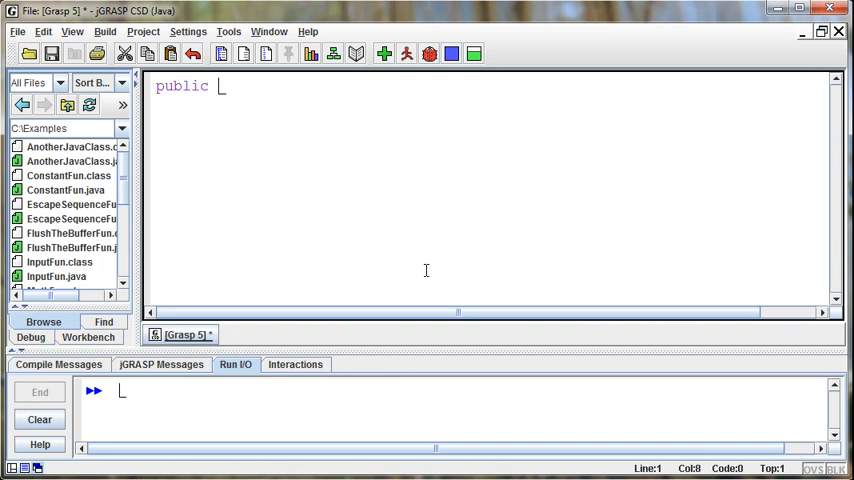
text(class If)
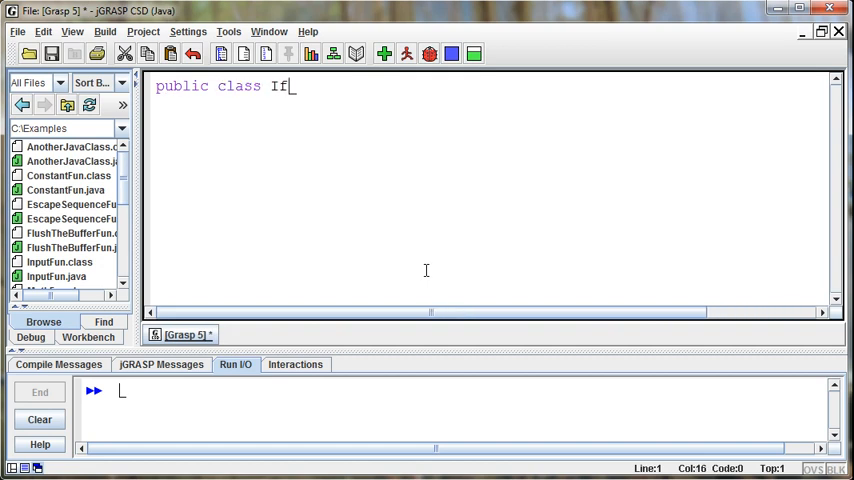
text(Fun)
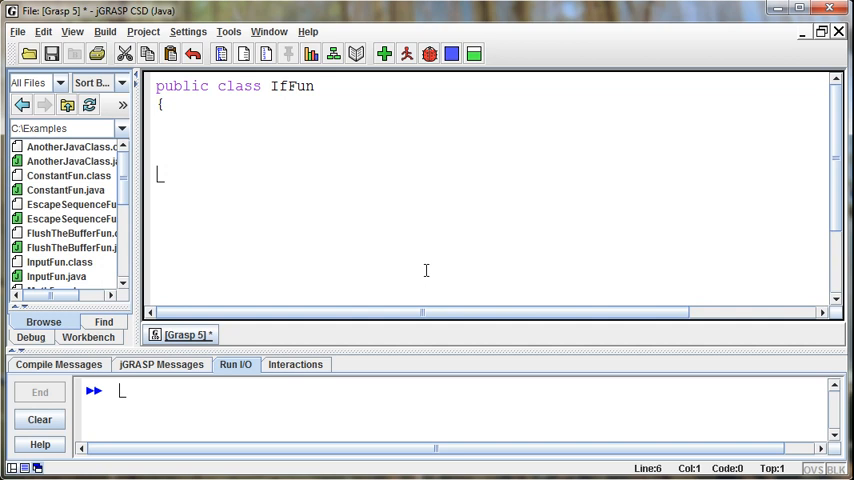
text(public static void m)
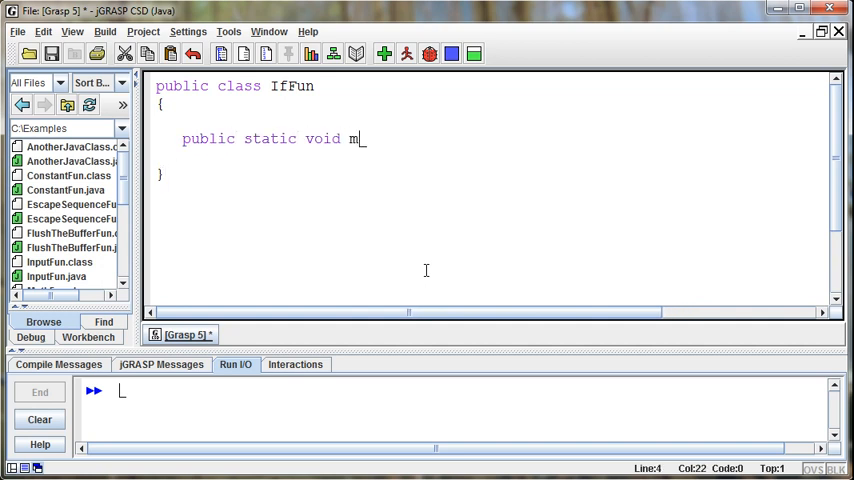
text(ain (String[]))
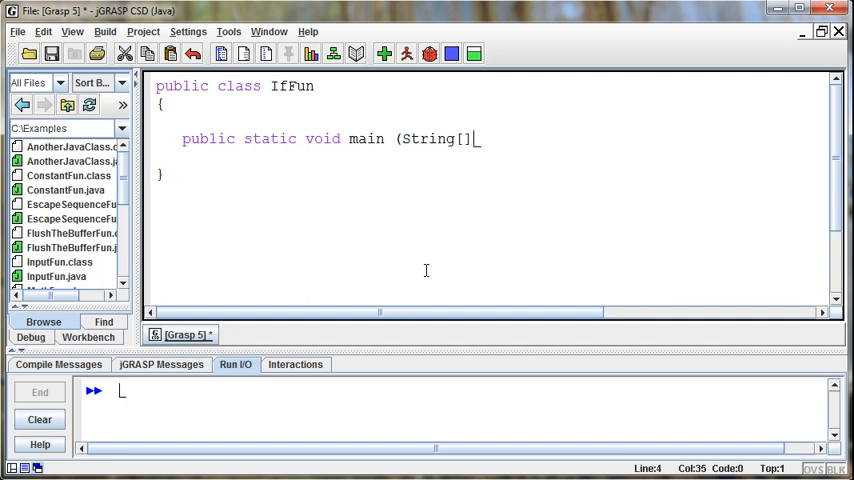
text(args))
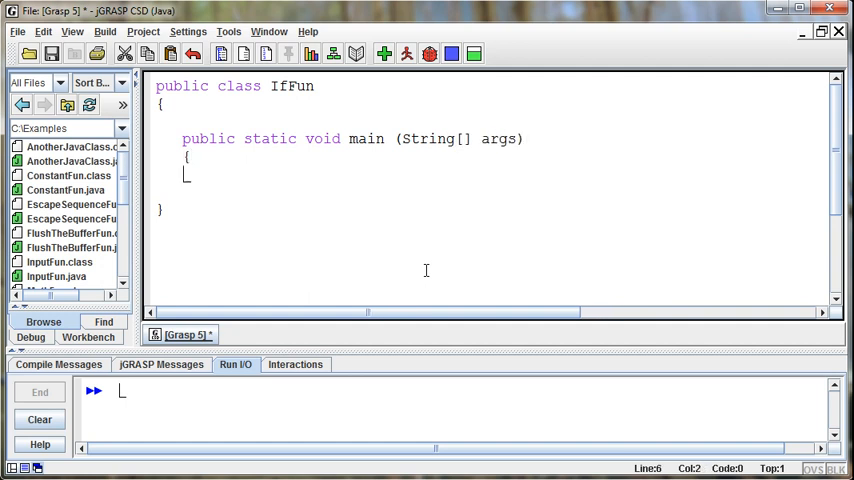
key(enter)
text(})
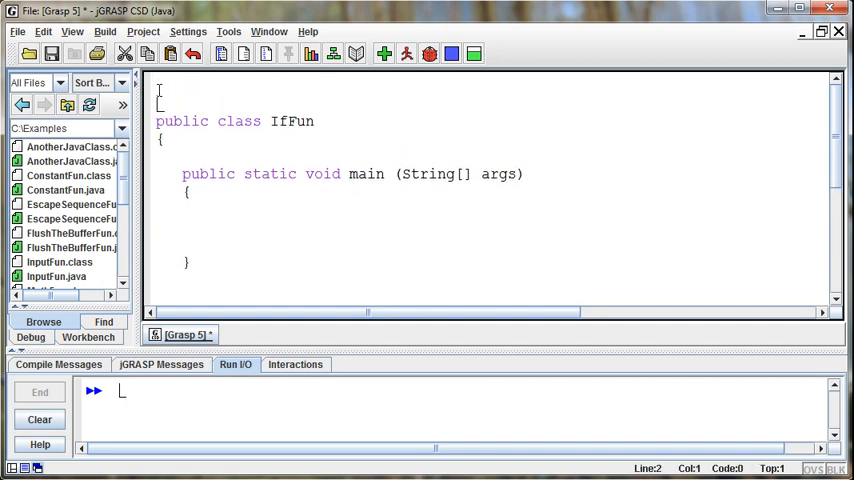
Add 'import java.util.Scanner;' at the top of the file
text(import java.util)
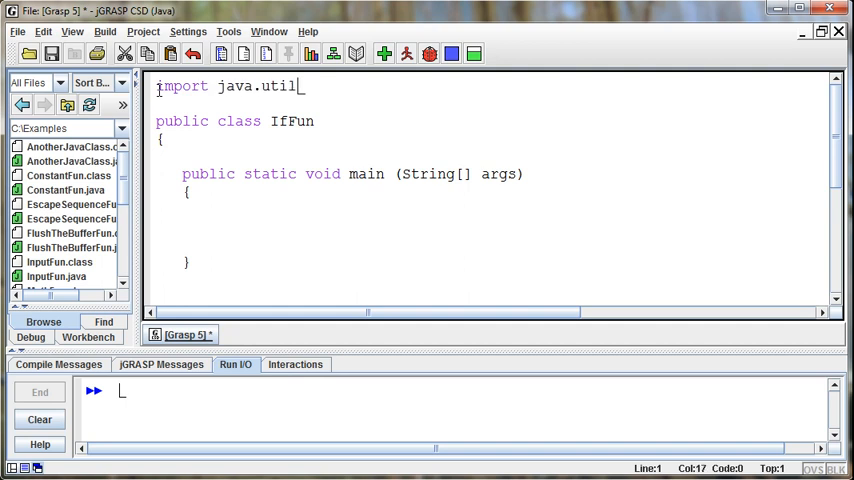
text(.Scanner)
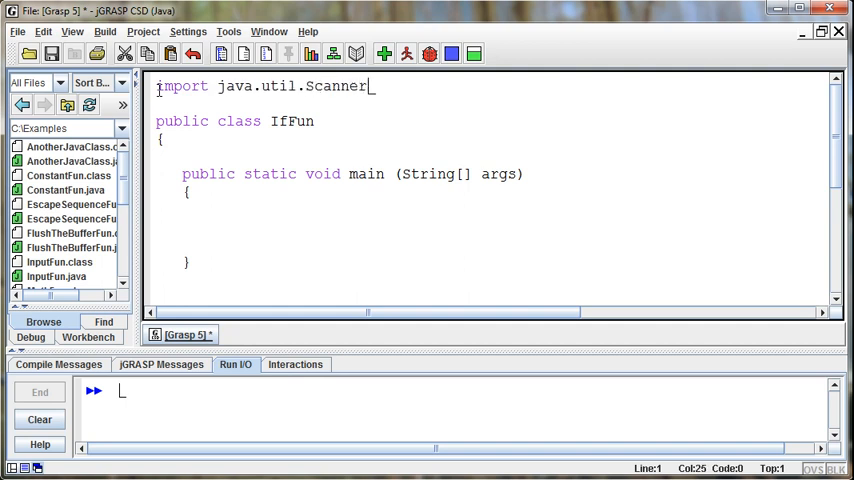
text(;)
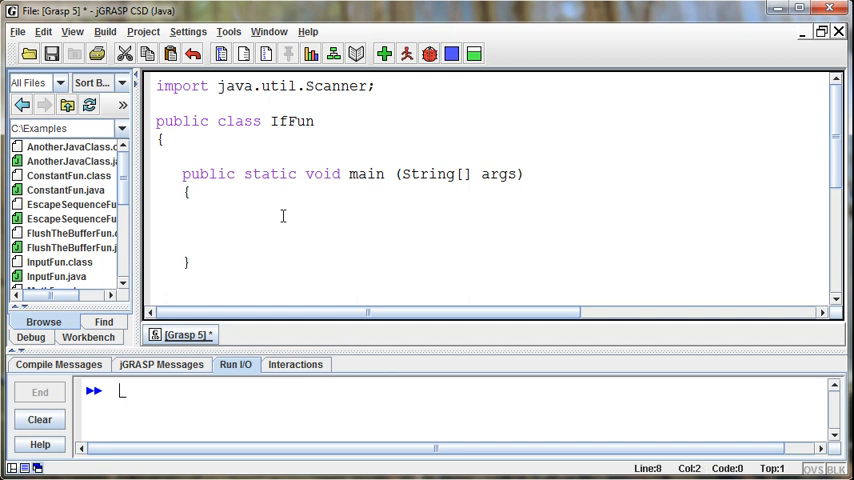
Declare 'Scanner in = new Scanner (System.in);' inside main
text(Sca)
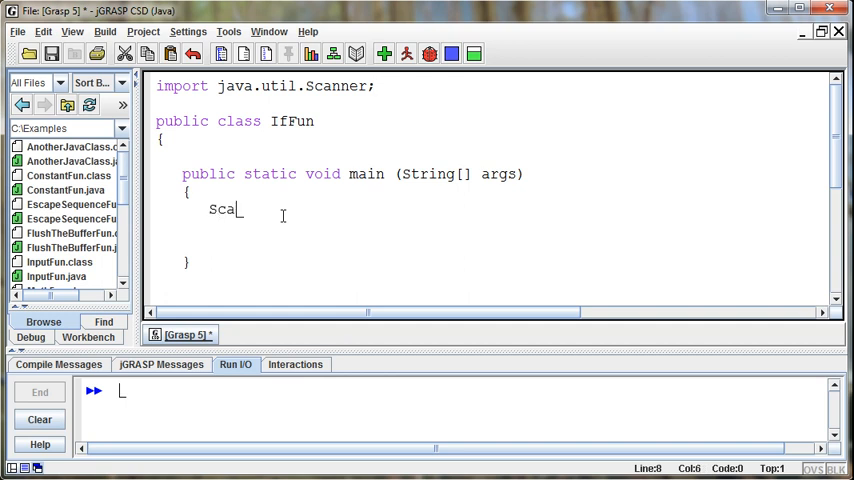
text(nner in =)
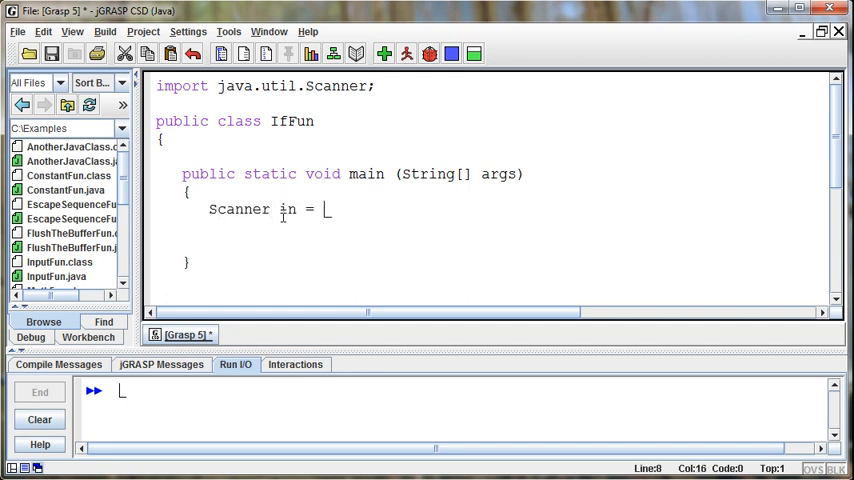
text(new Sc)
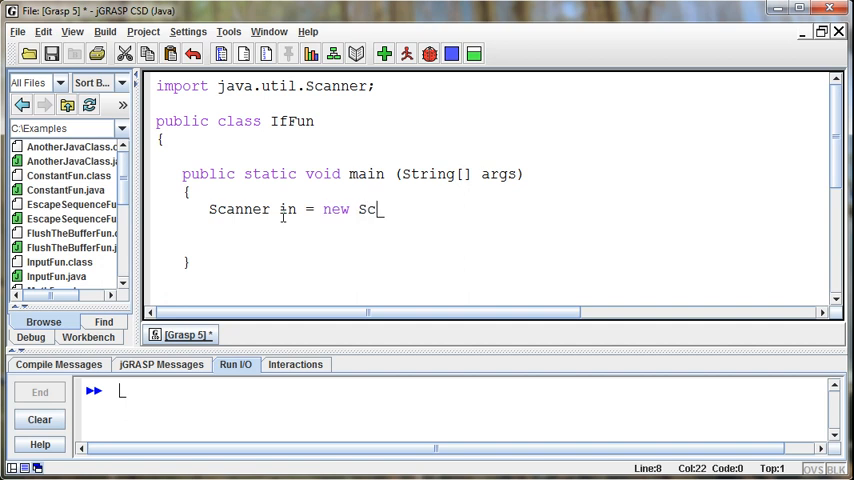
text(anner (Sys)
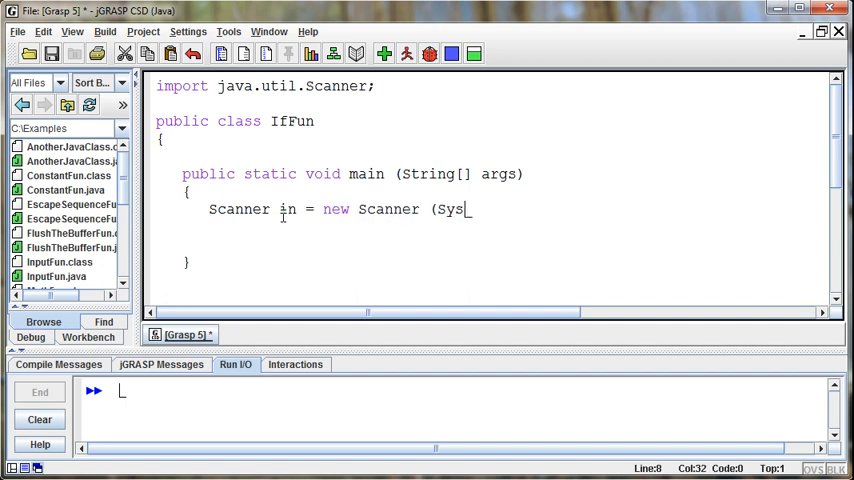
text(tem.in);)
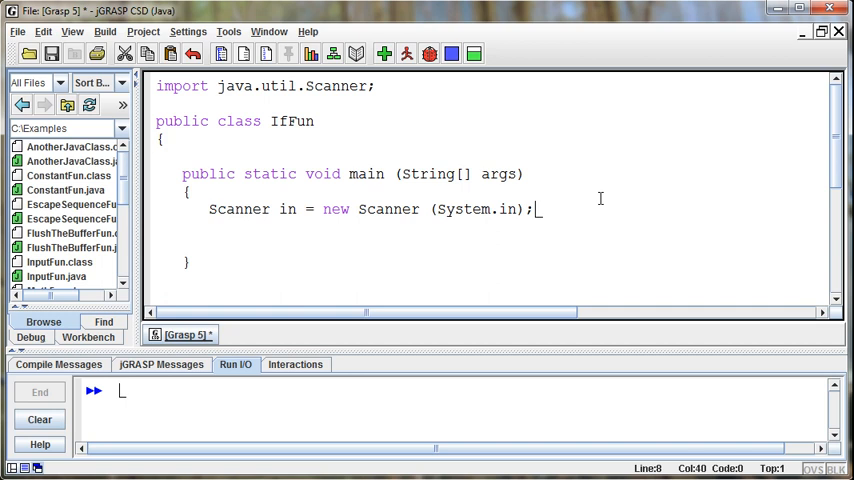
mouse_move(396, 88)
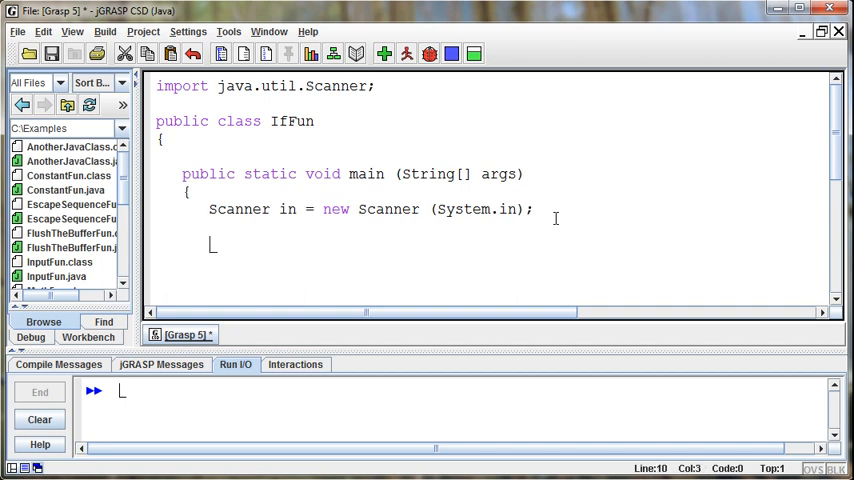
Declare int age initialised to 0 in main
text(int ag)
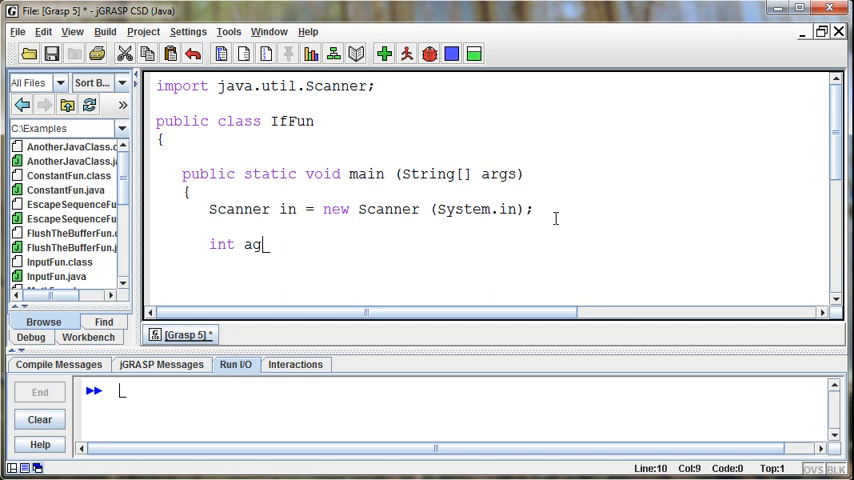
text(e =)
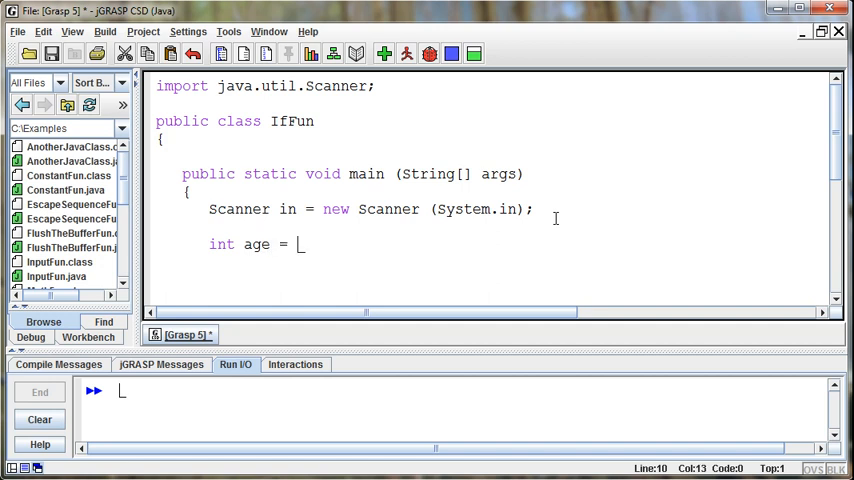
text(0;)
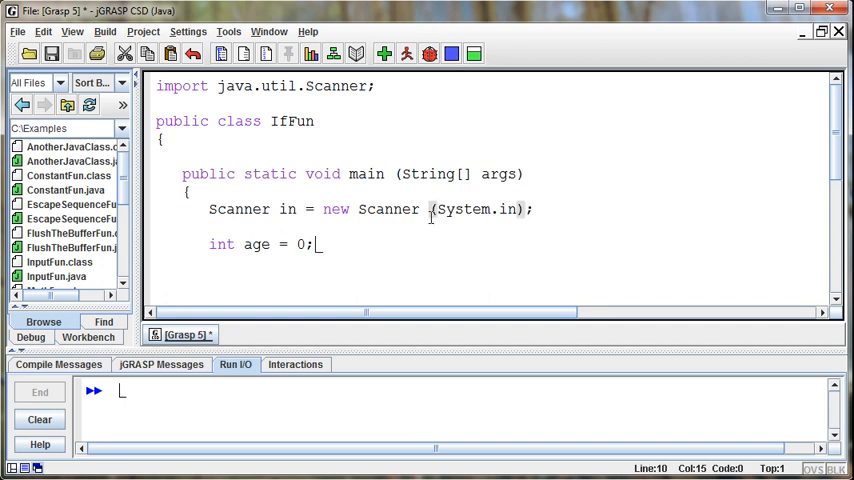
scroll(down, 3)
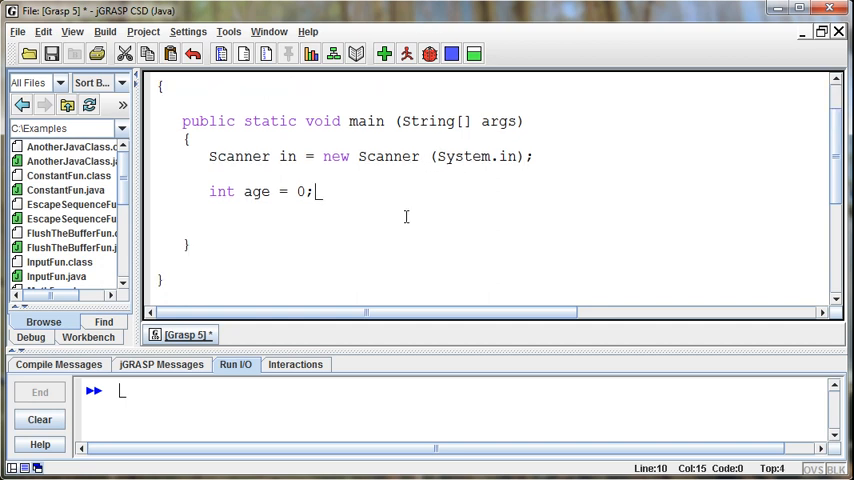
Print the prompt "How old are you?" with System.out.println
text(s)
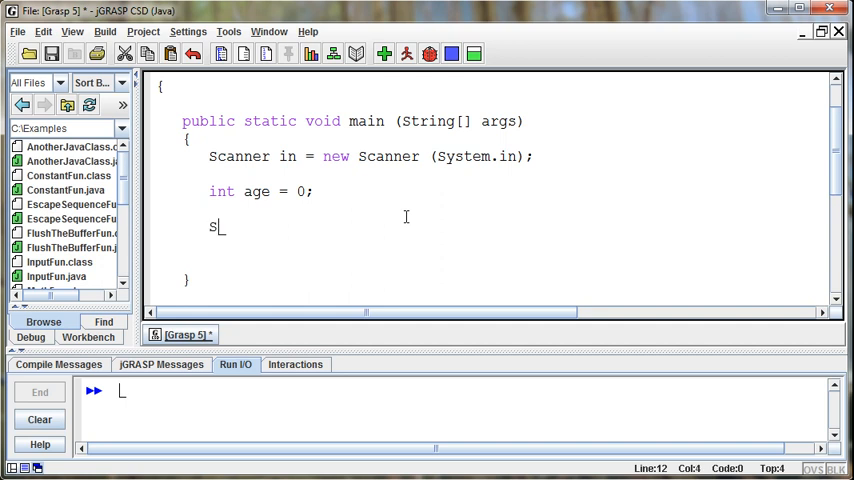
text(ystem.out.pri)
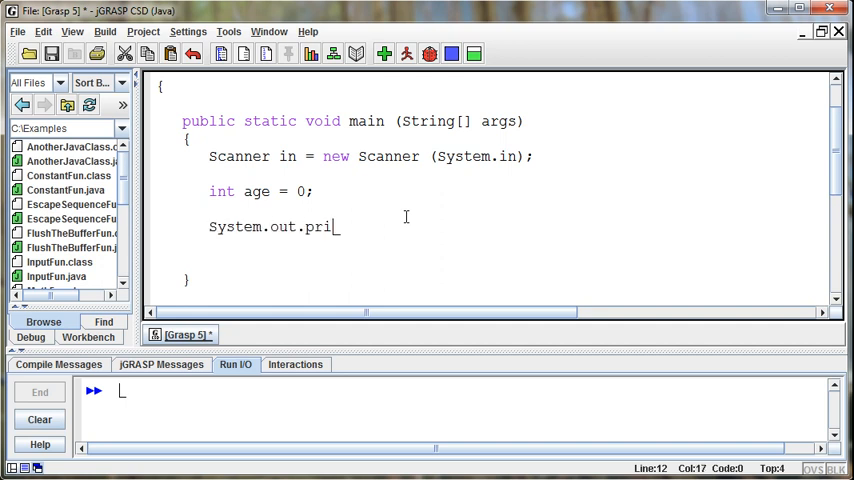
text(ntln("How old are)
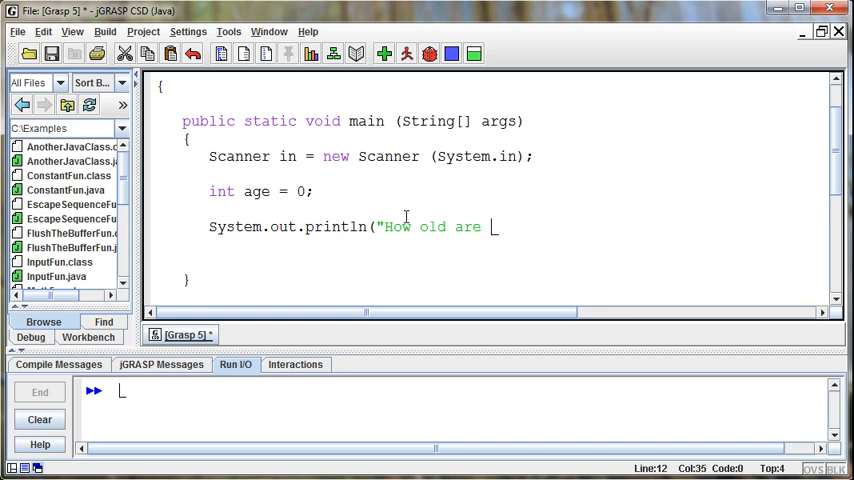
text(you?");)
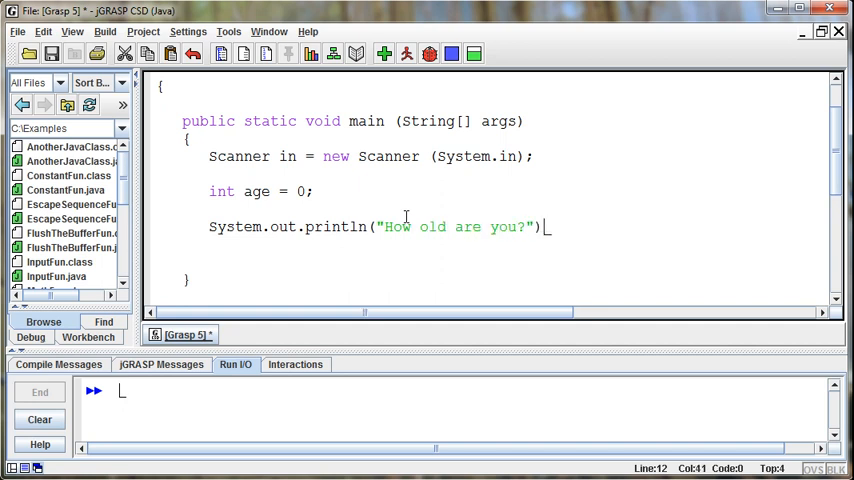
text(;)
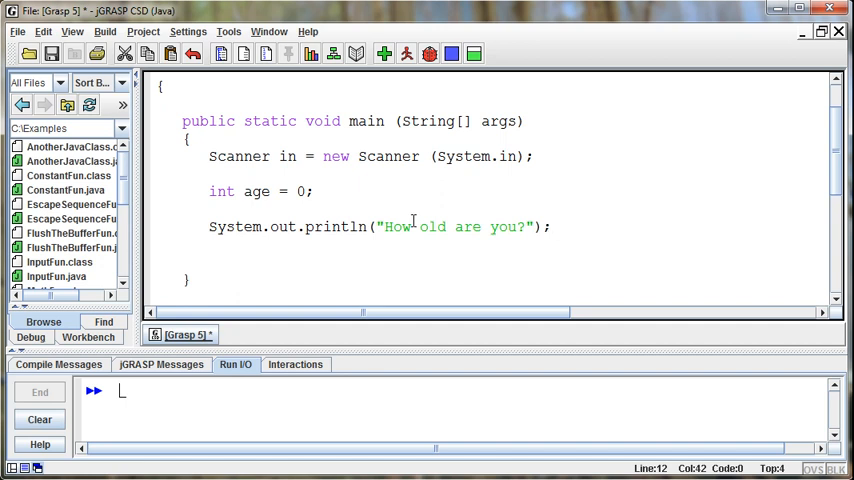
Read the entered number into age with 'age = in.nextInt();'
text(age)
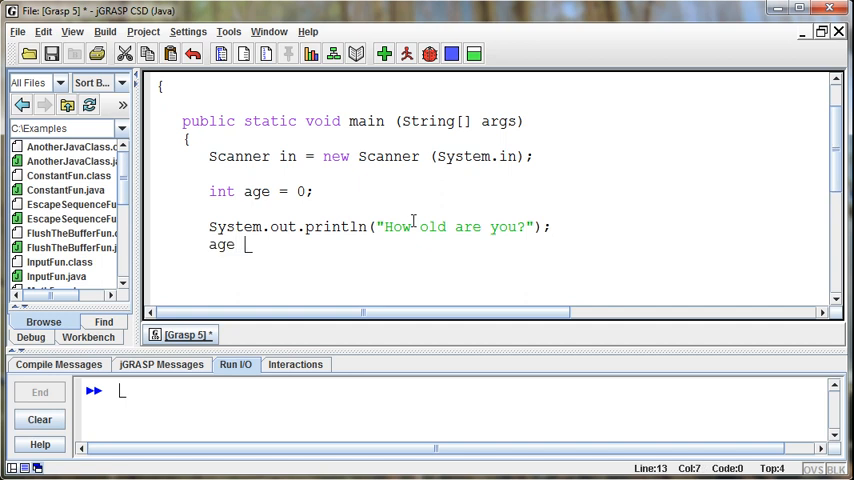
text(= in.)
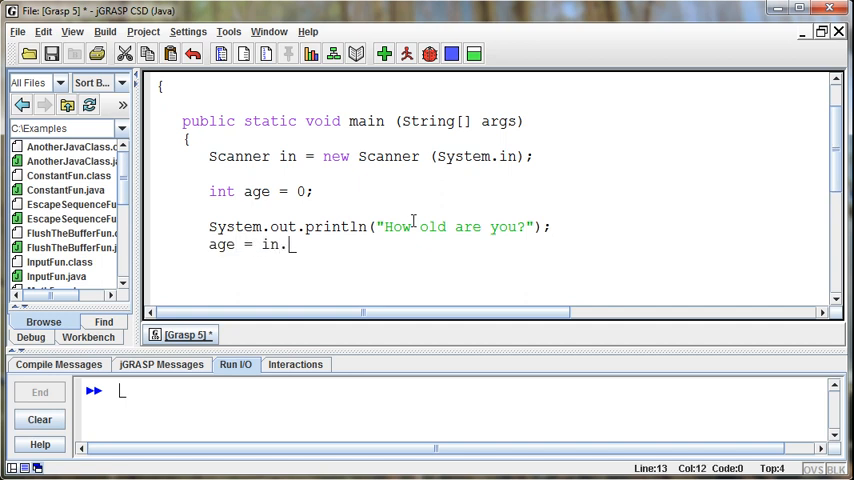
text(next)
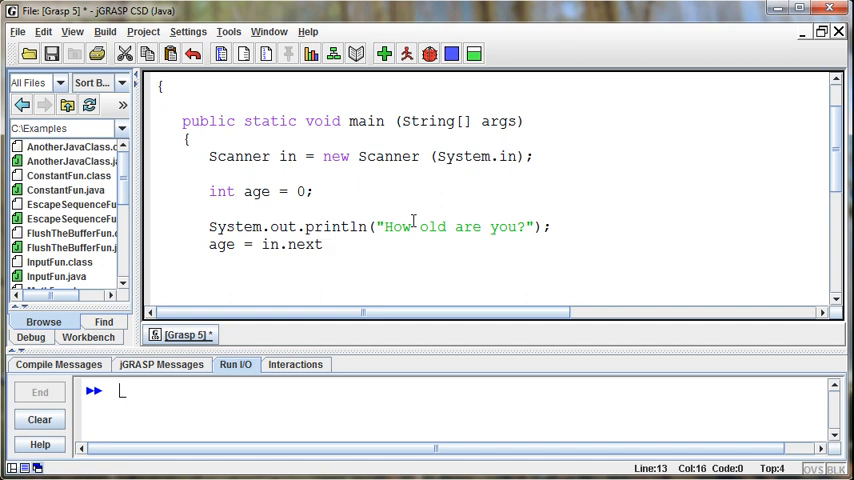
text(I)
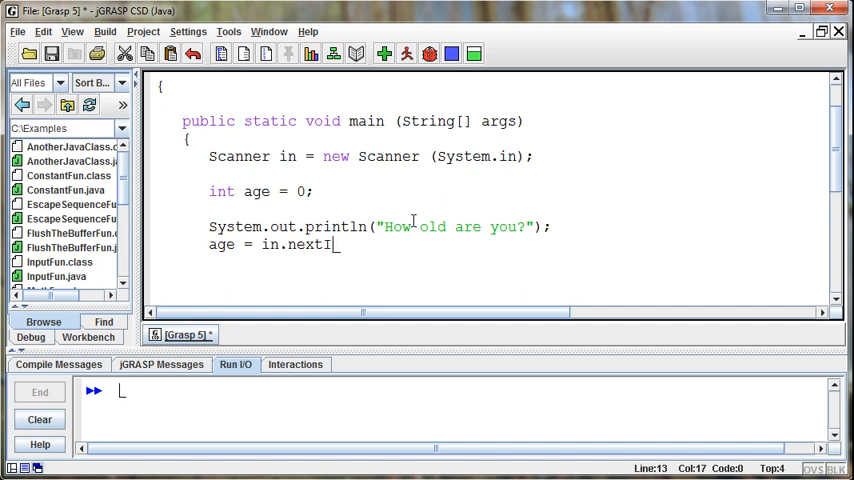
text(nt)
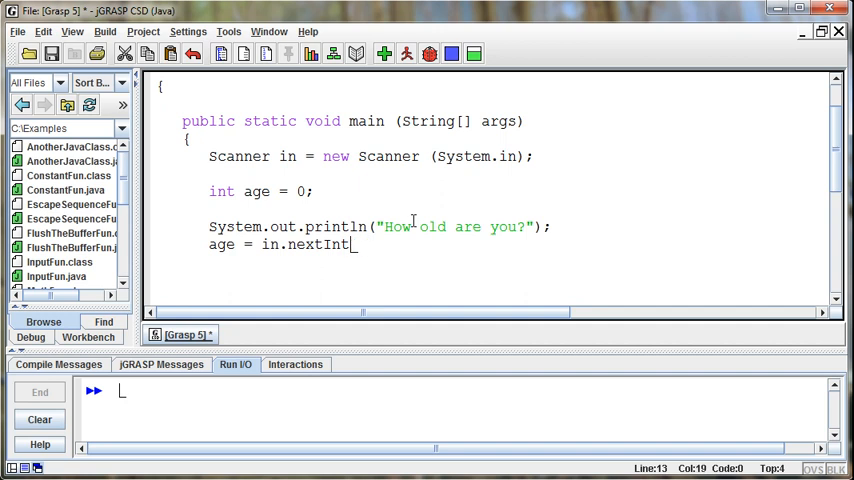
text(();)
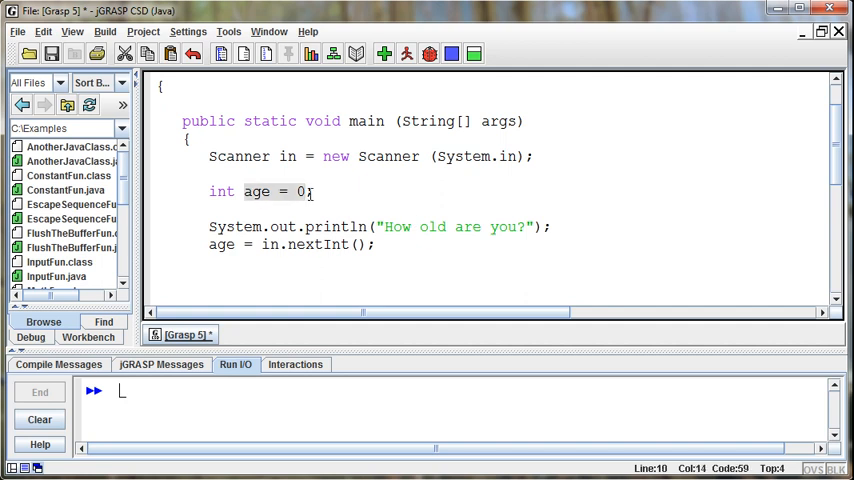
double_click(220, 244)
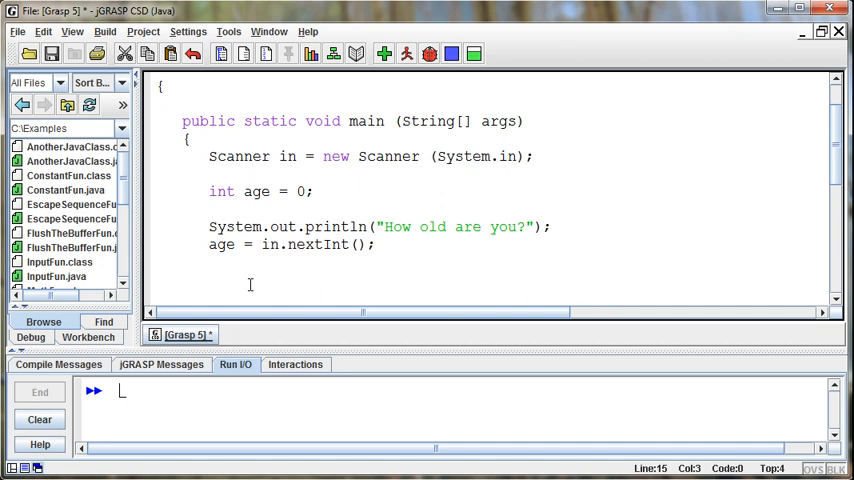
Add 'if ()' with an empty condition and an empty braced block after the age input
scroll(down, 3)
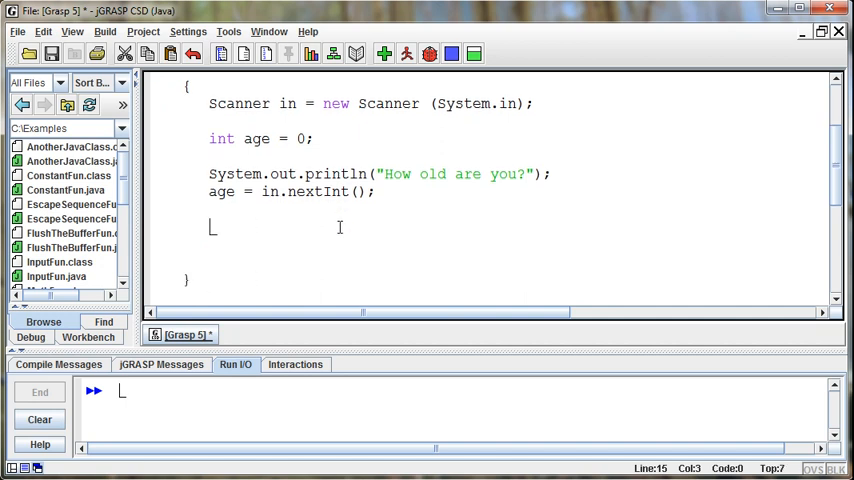
text(if)
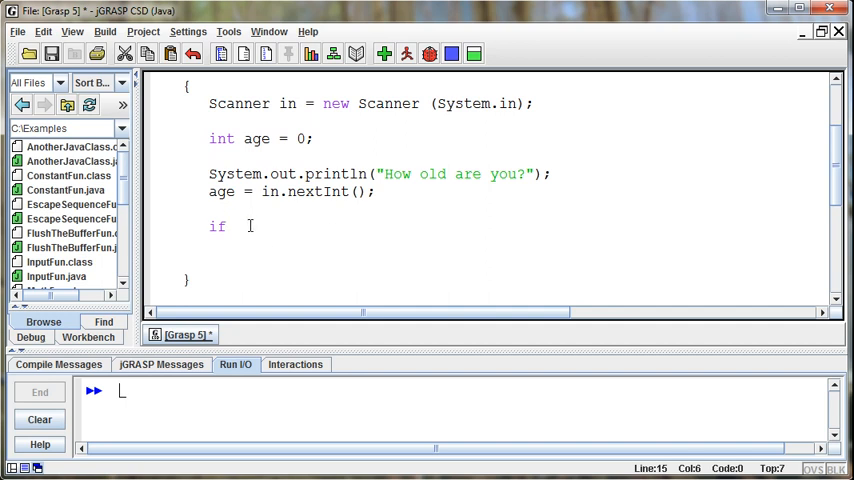
text(()
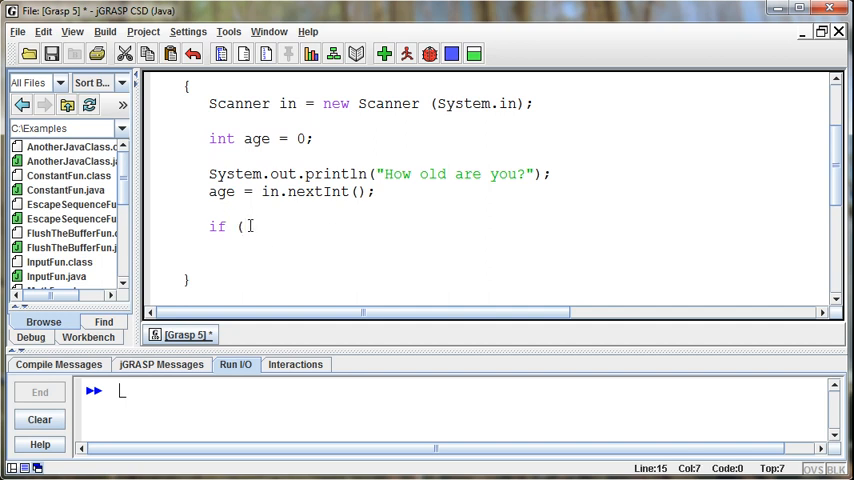
text())
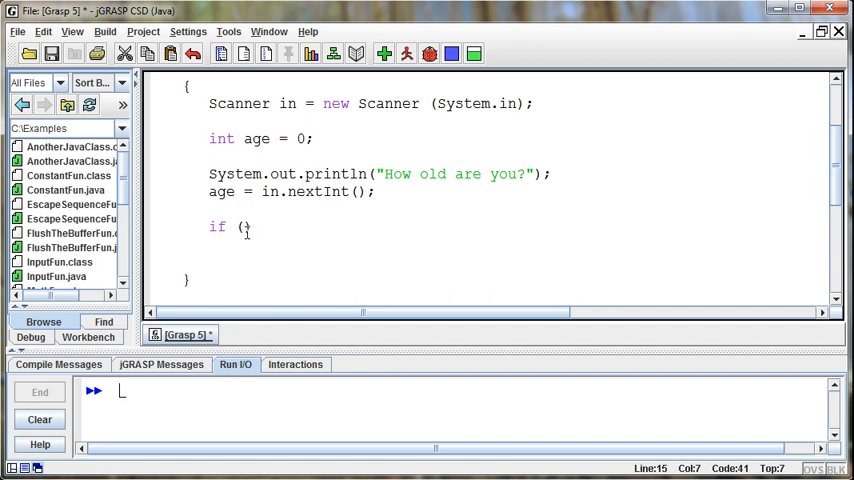
text())
text({)
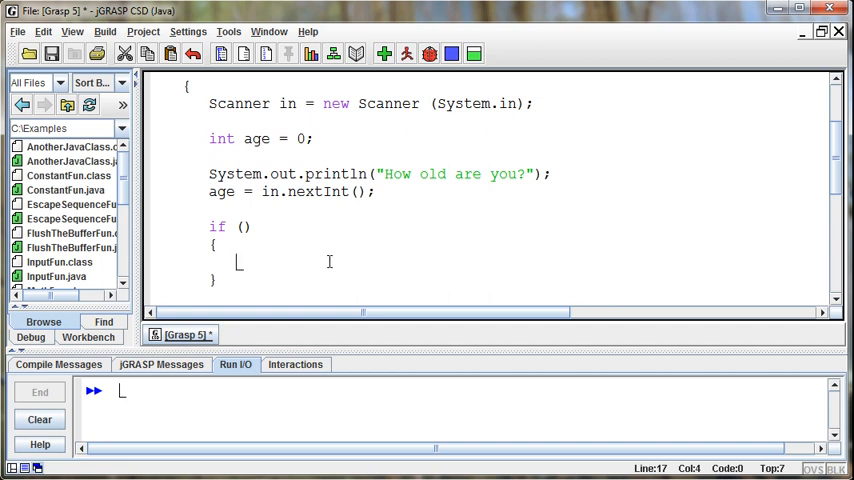
mouse_move(304, 252)
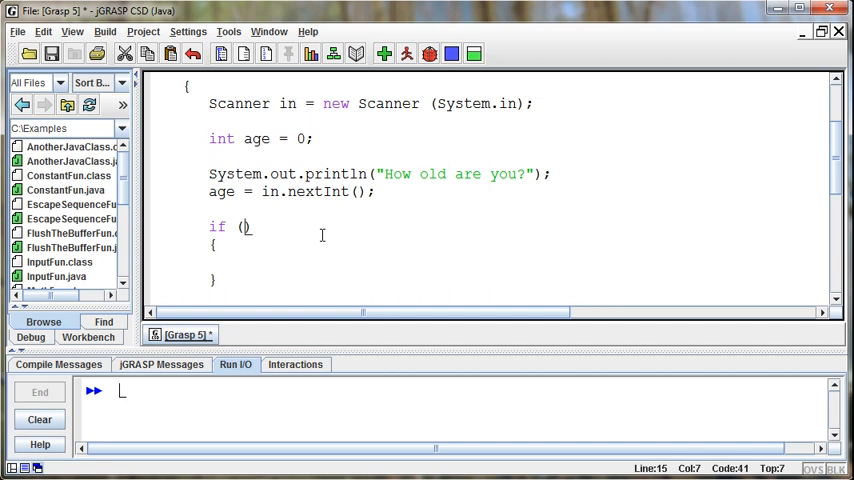
Make the if condition test age == 25
text(age)
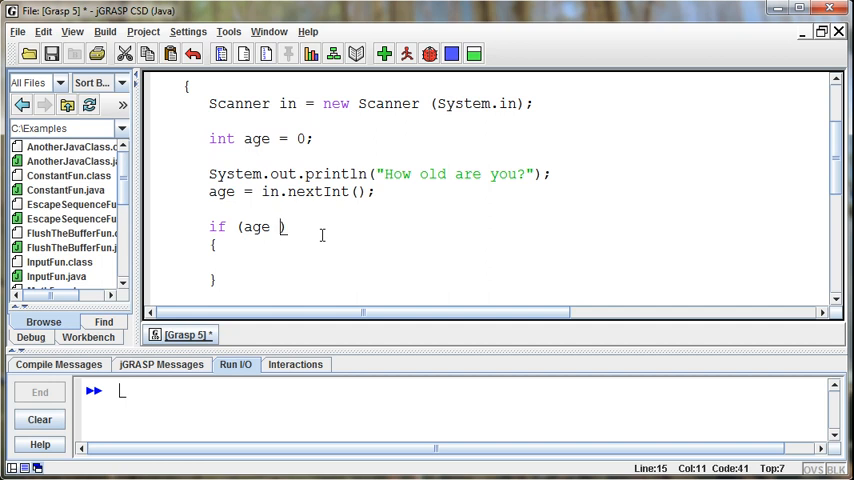
text(= 25)
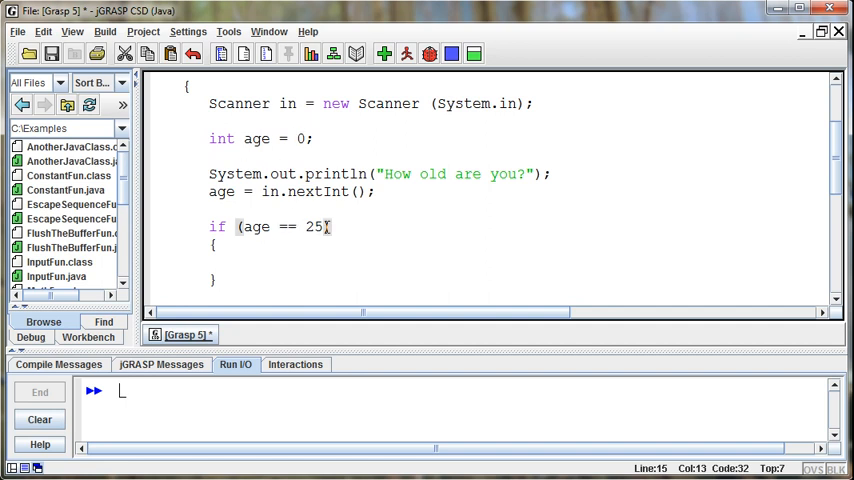
double_click(252, 228)
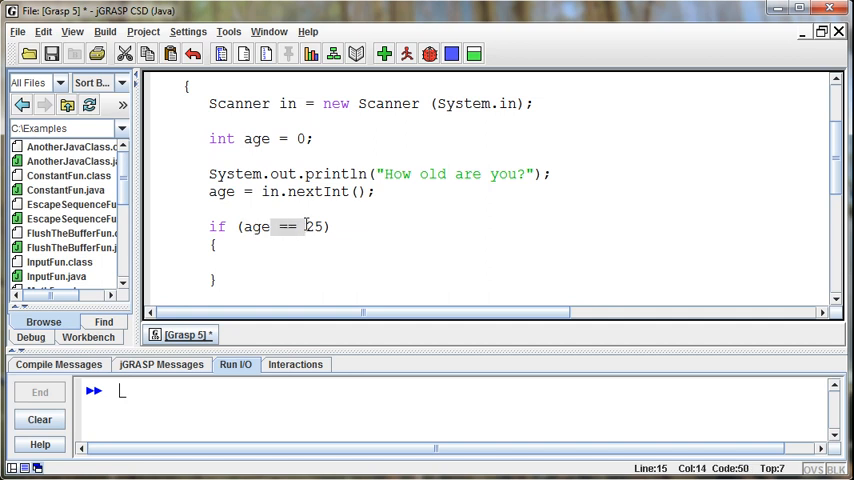
Print "Love that age!" inside the if block
click(276, 260)
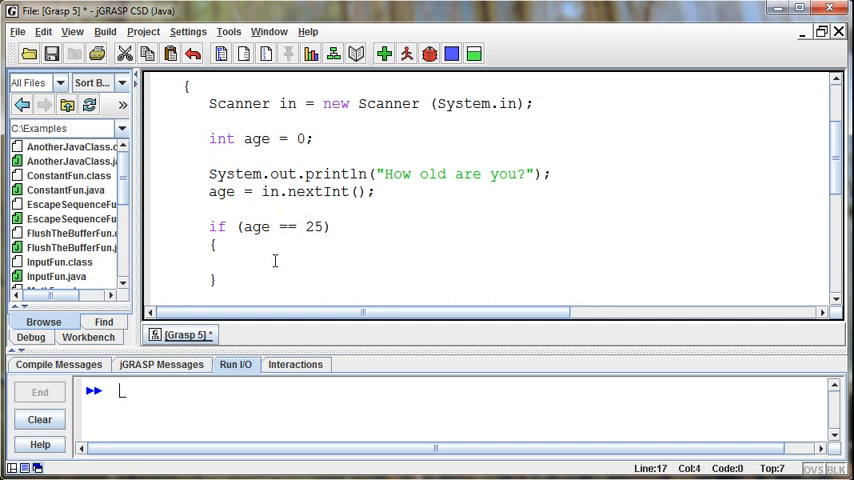
text(System.out.pr)
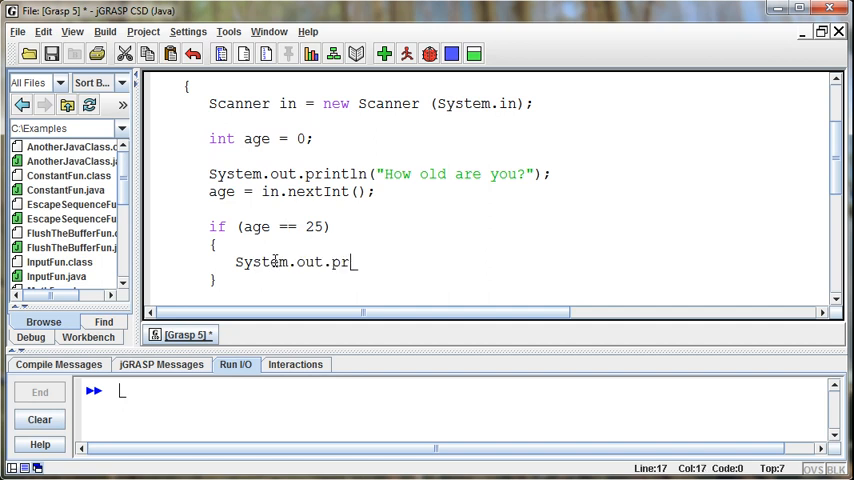
text(intln(")
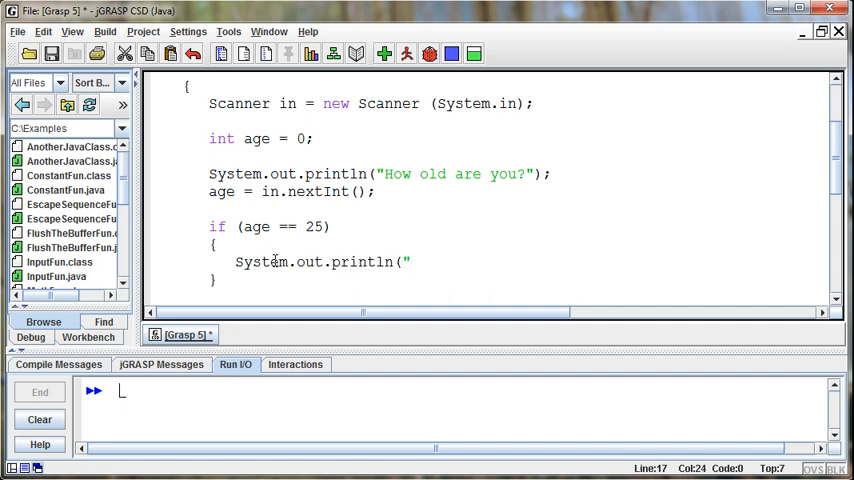
text(Love that age!");)
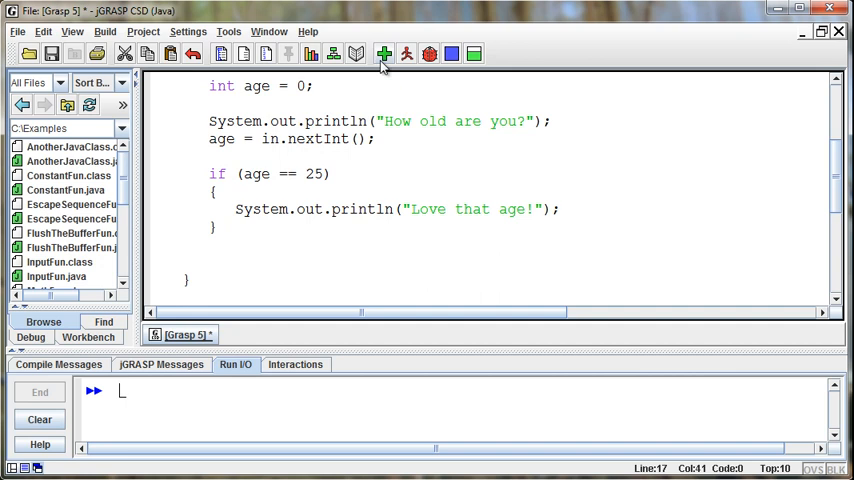
Save the program as IfFun.java and compile it
click(384, 54)
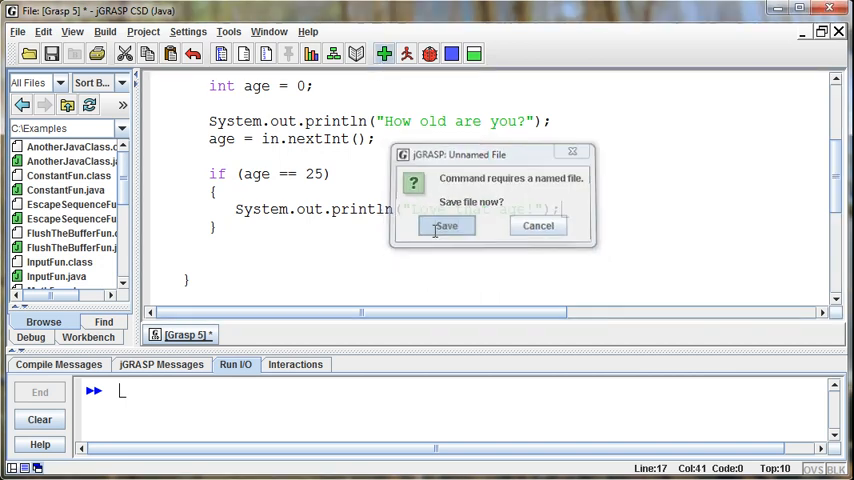
click(446, 224)
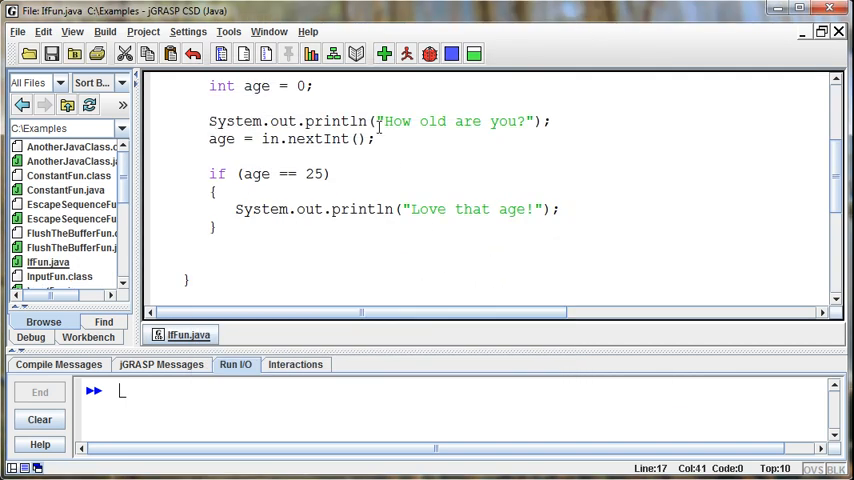
click(408, 54)
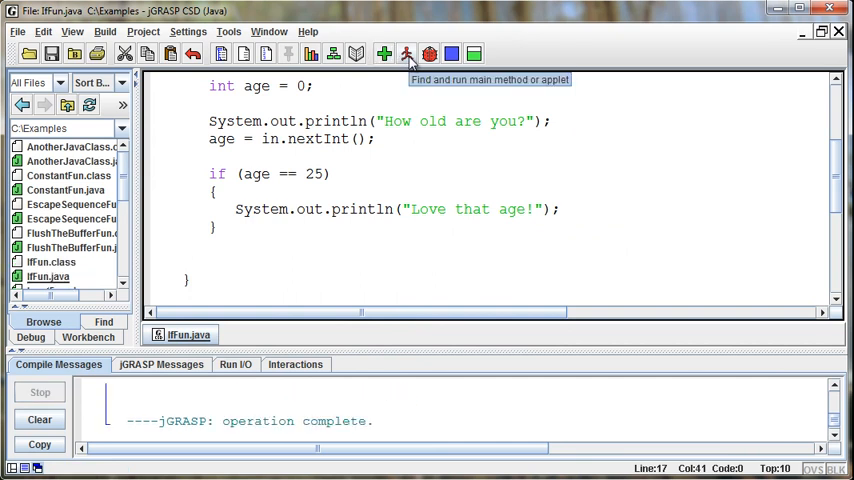
Run IfFun with age 24, which prints nothing, then start another run for 25
click(406, 54)
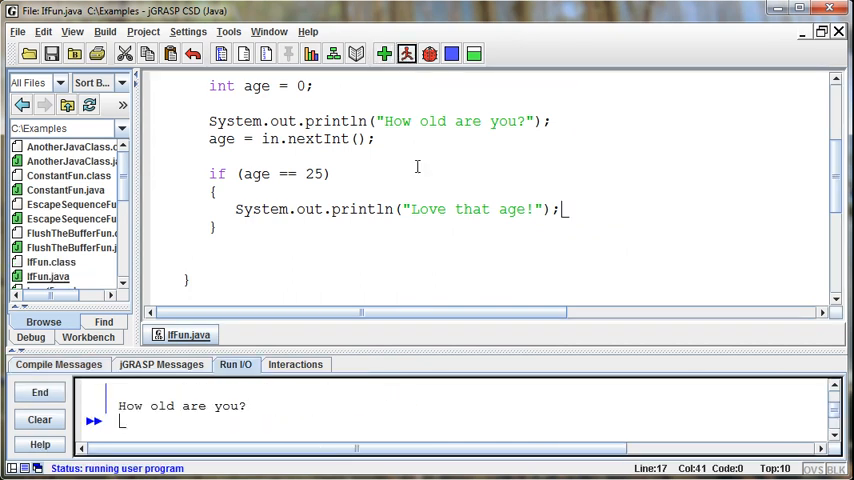
text(24)
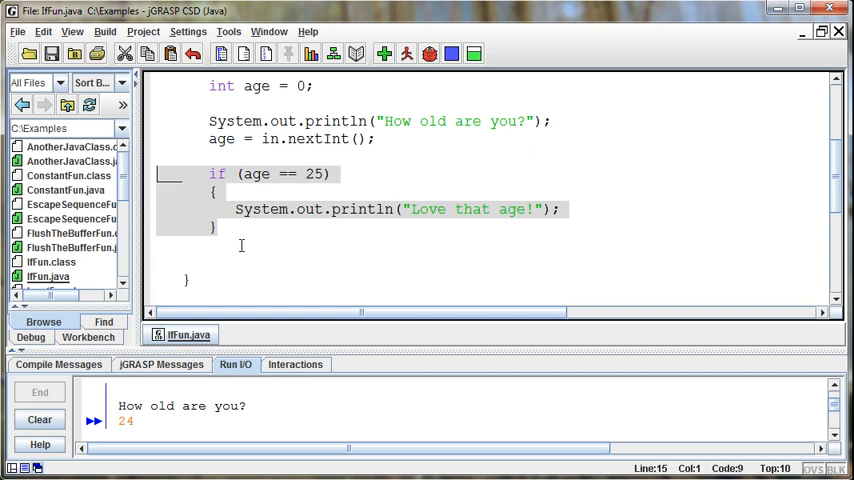
click(272, 208)
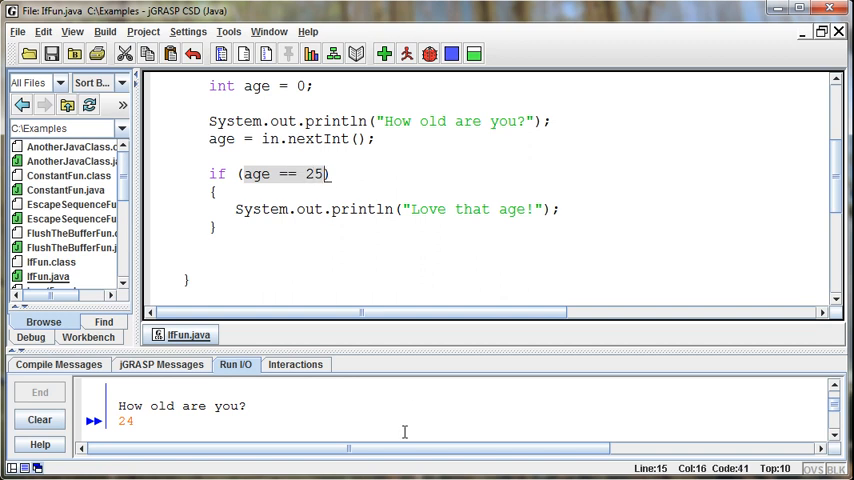
mouse_move(458, 416)
text(25)
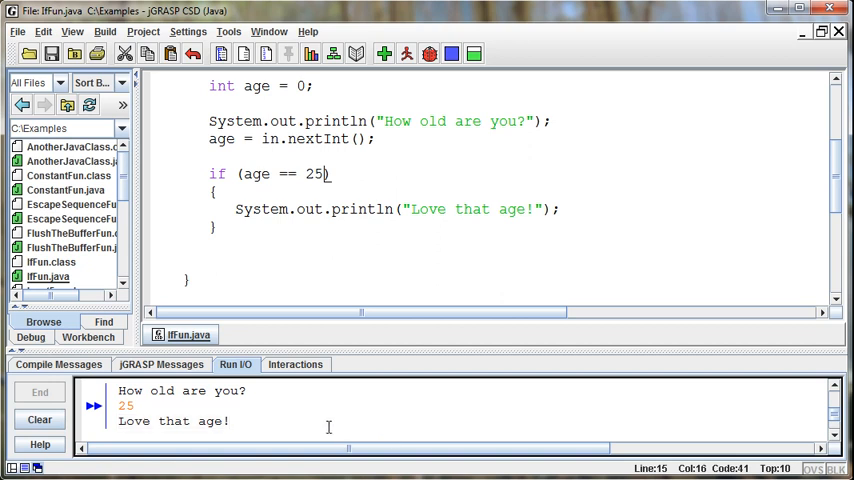
click(408, 54)
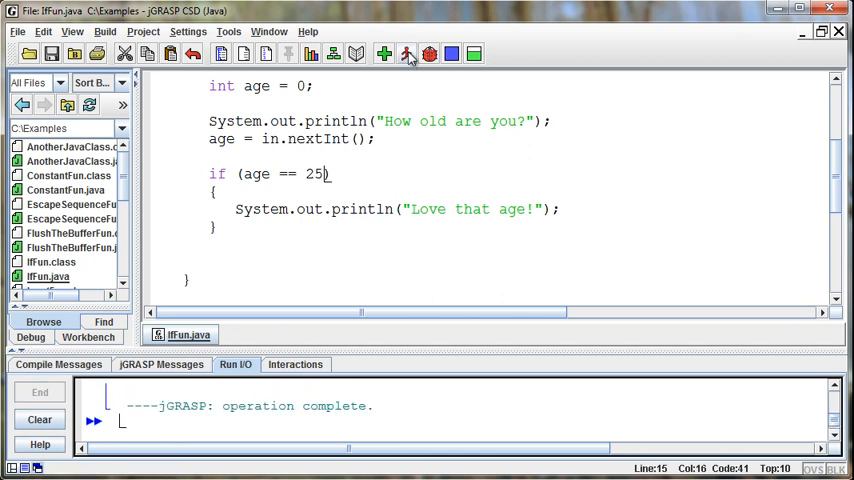
click(408, 54)
text(25)
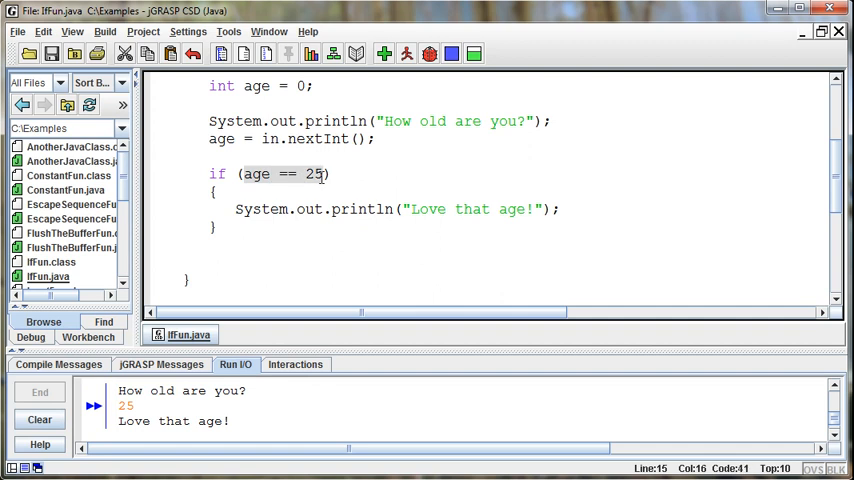
mouse_move(350, 264)
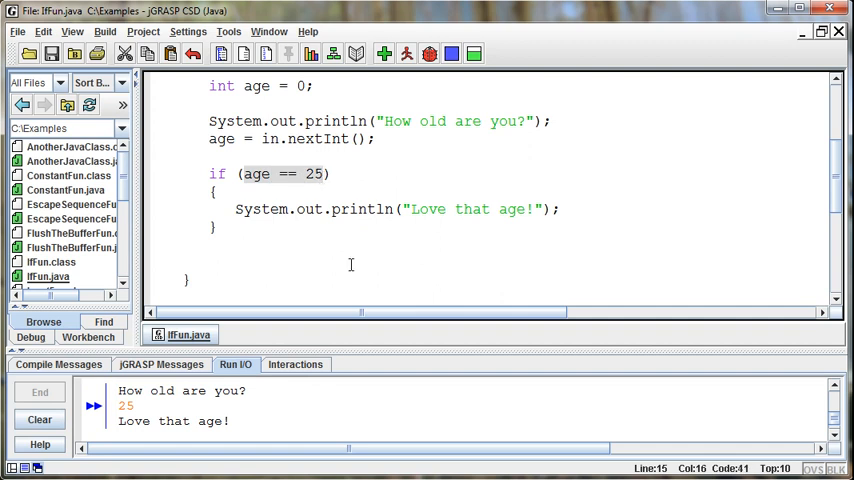
mouse_move(308, 250)
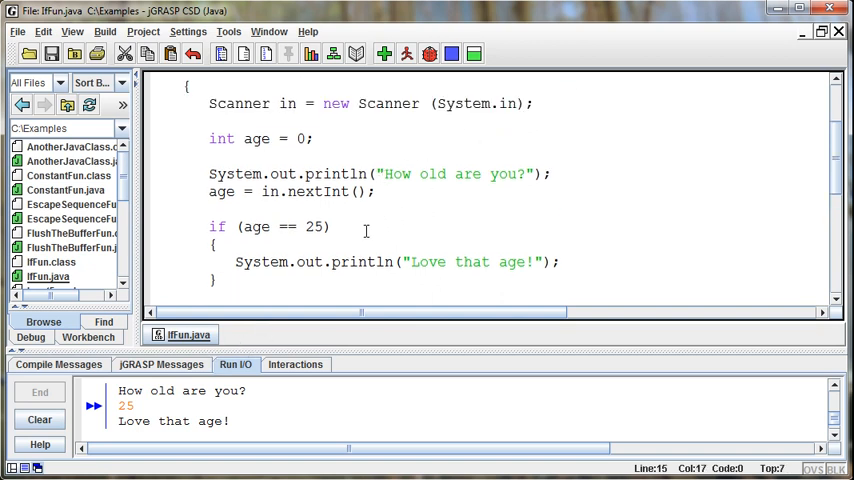
Put a semicolon after if (age == 25), then compile and run IfFun
text(;)
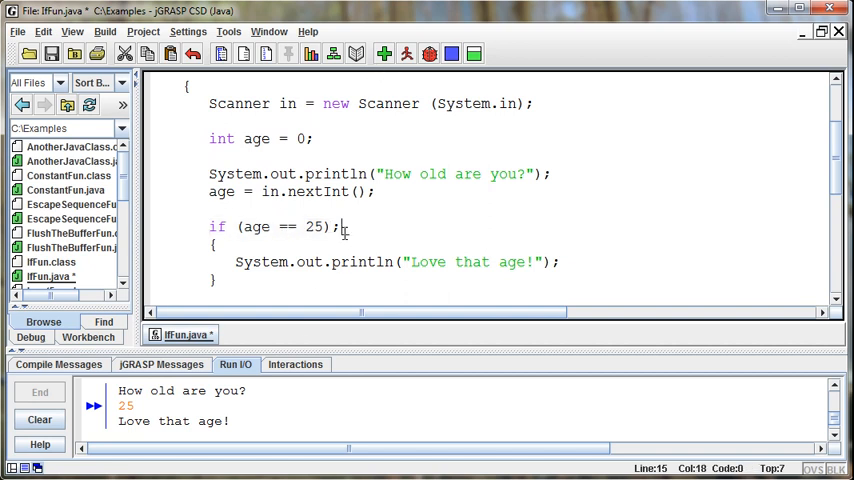
click(384, 54)
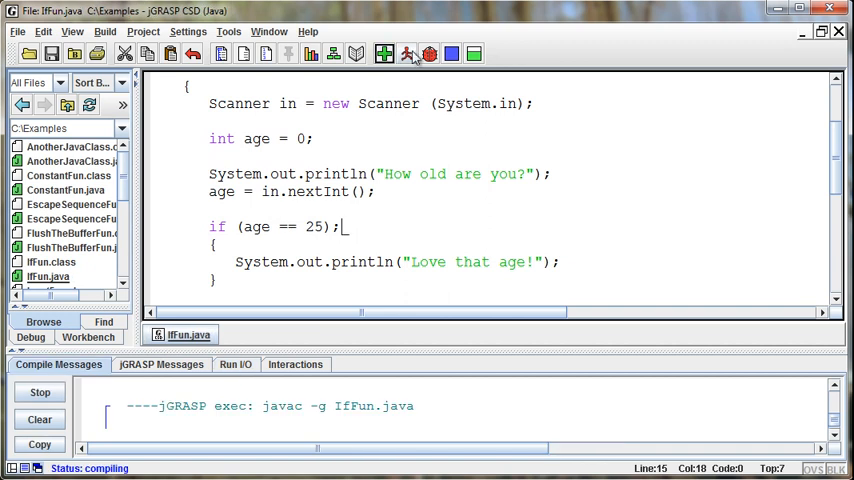
click(406, 54)
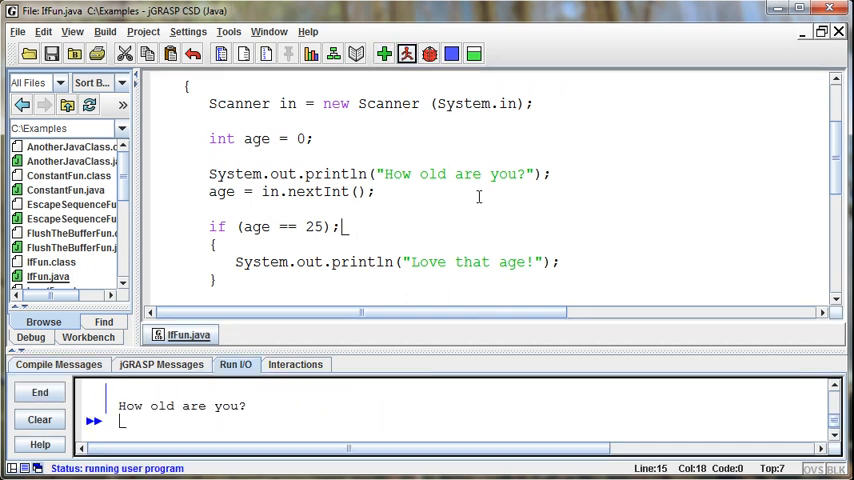
Answer age 24, see "Love that age!" printed anyway, and start another run
text(2)
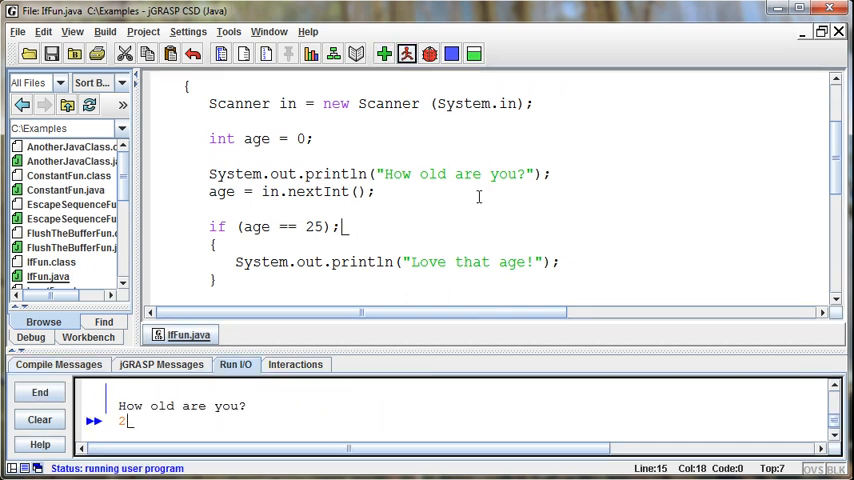
text(4)
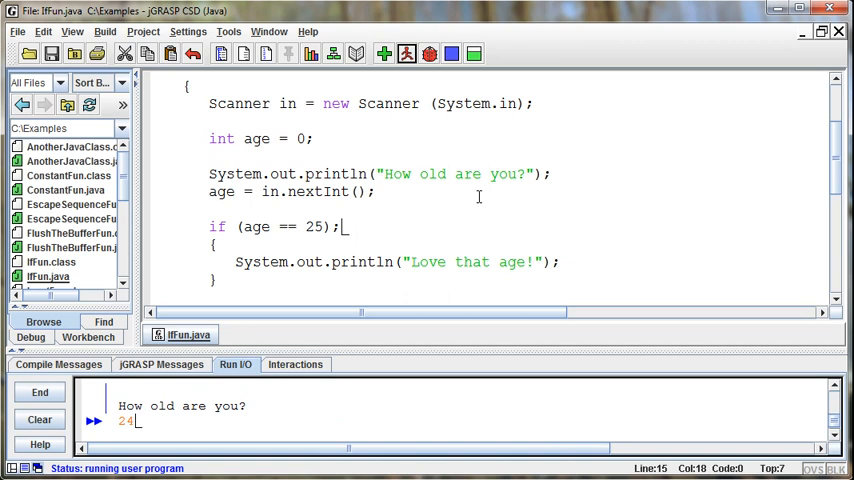
key(enter)
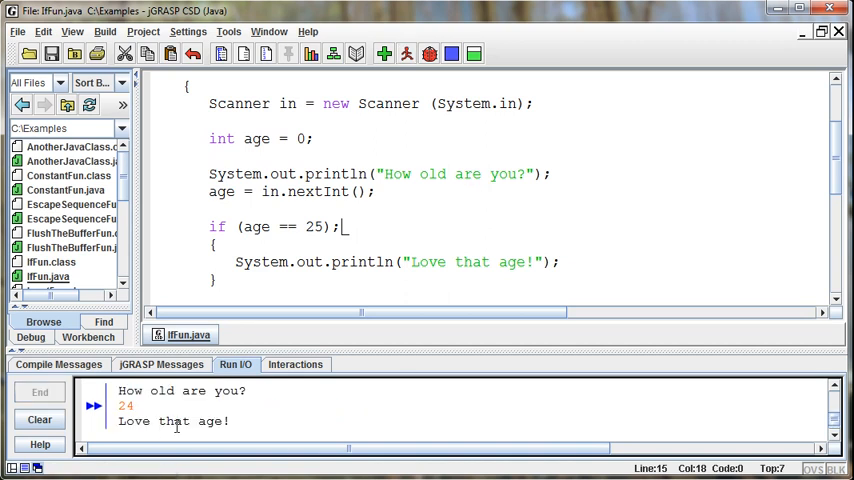
click(408, 54)
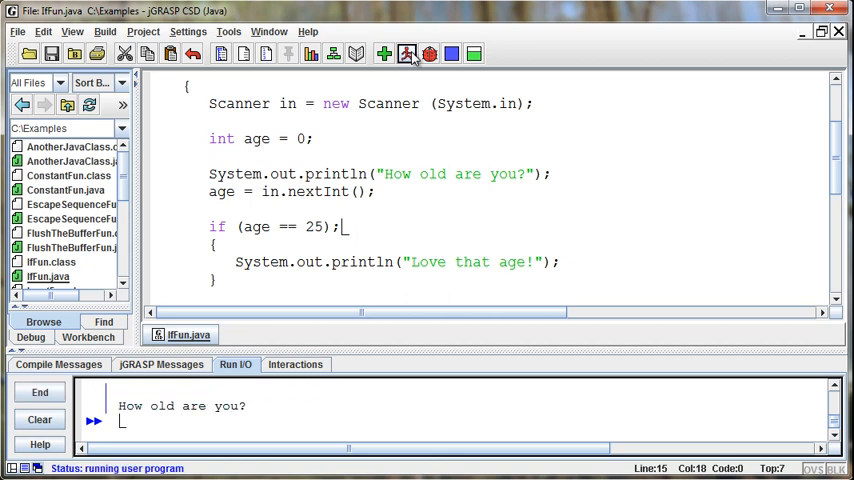
Enter age 102, which also prints the message, then delete the stray semicolon after the if
text(102)
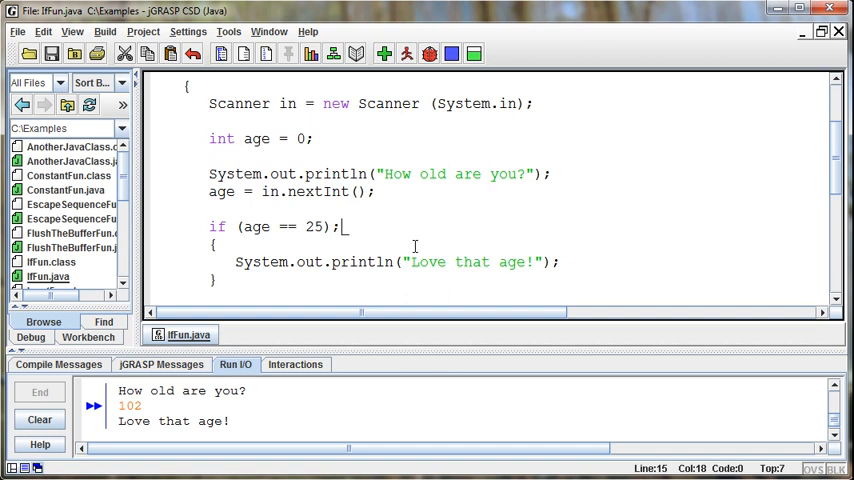
key(Backspace)
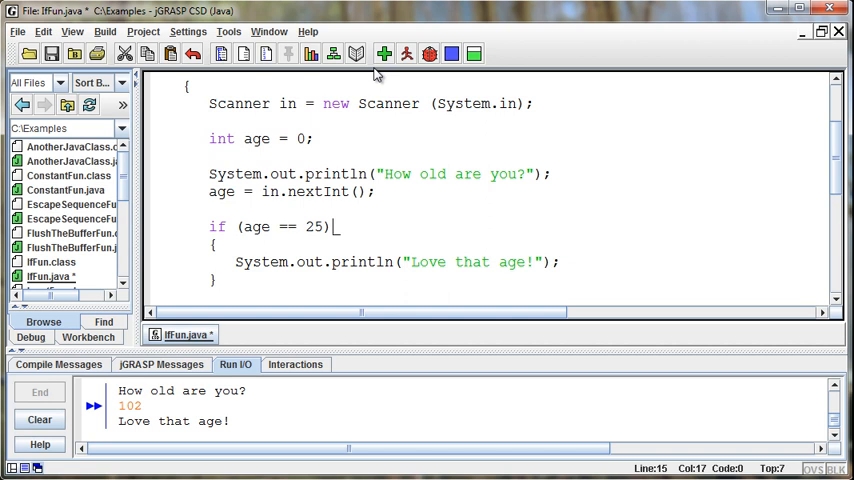
Leave the single println ending in ';' directly under if (age == 25) without braces
text(;)
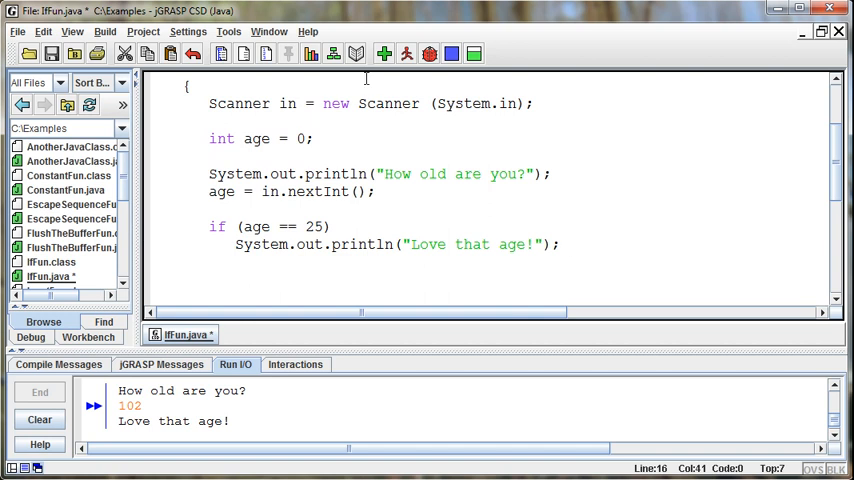
Compile and run the brace-less IfFun, entering 24 and then 25, which prints "Love that age!"
click(384, 54)
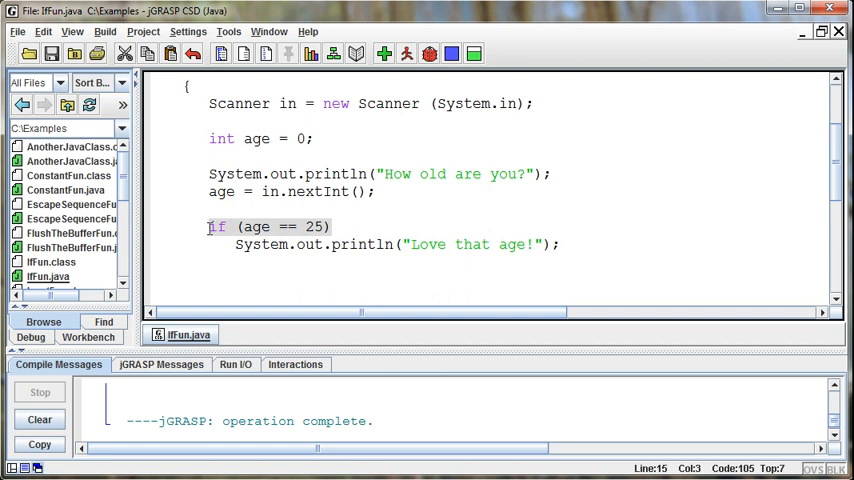
click(406, 54)
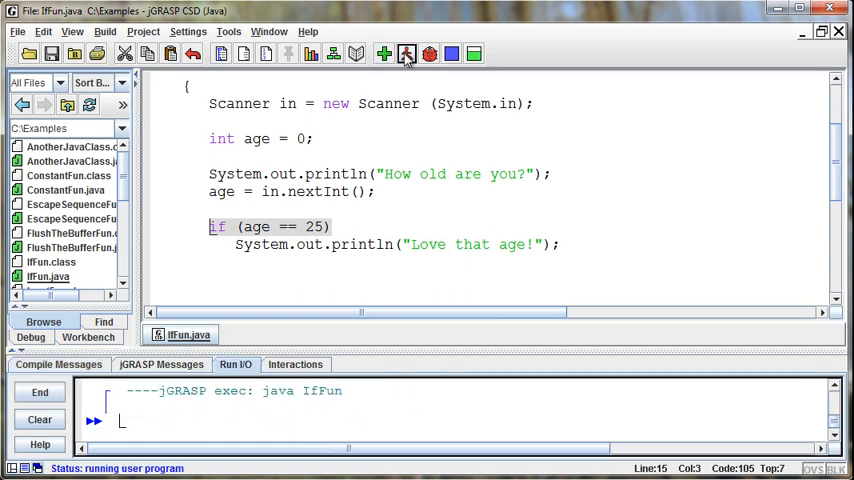
click(406, 54)
text(24)
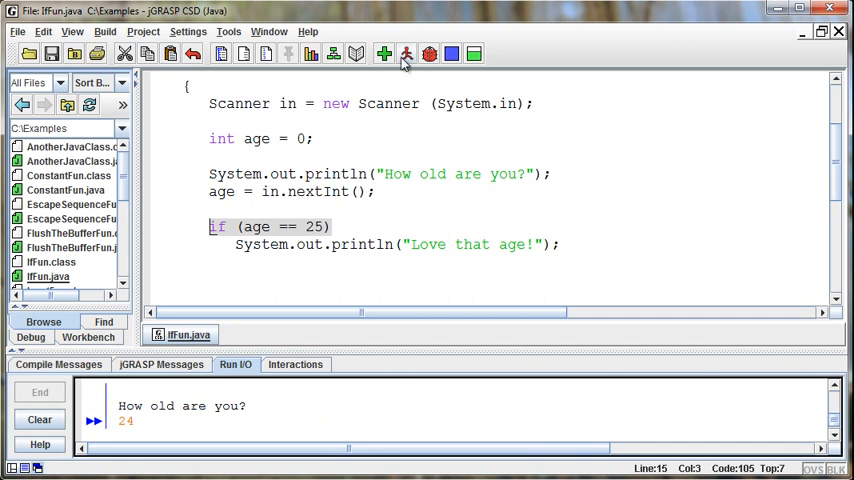
click(406, 54)
text(25)
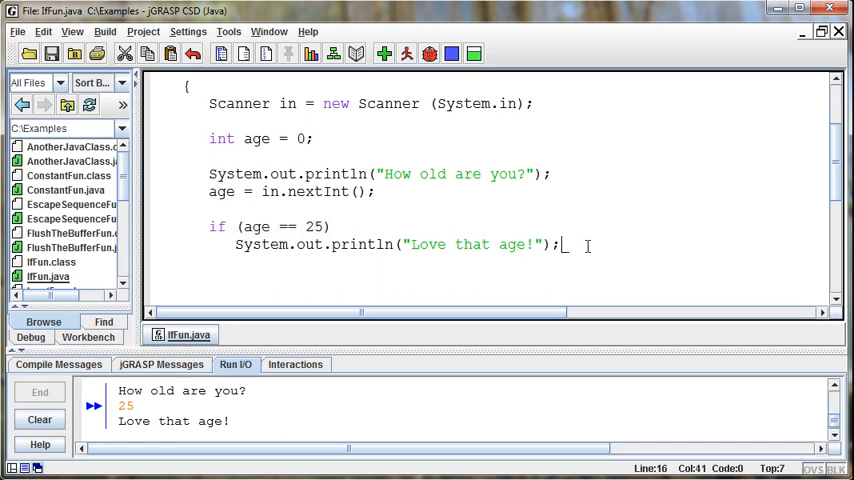
Add System.out.println("I was 25 once!"); after the if and compile the program
text(System.)
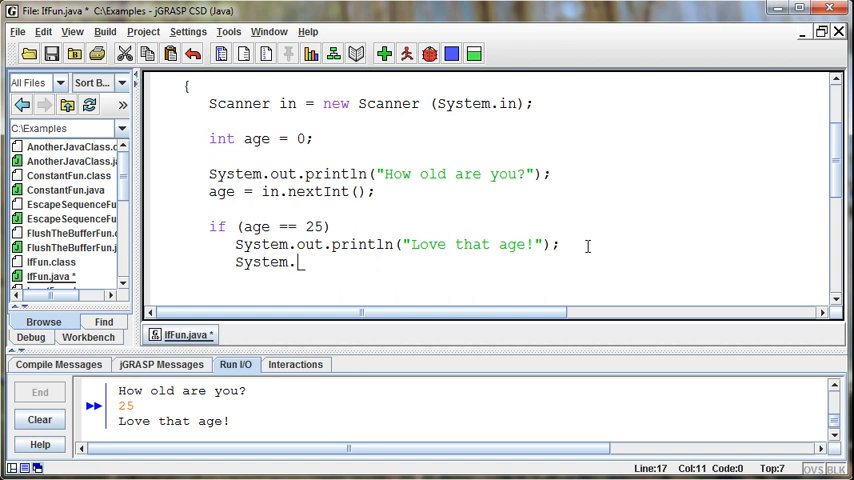
text(out.println)
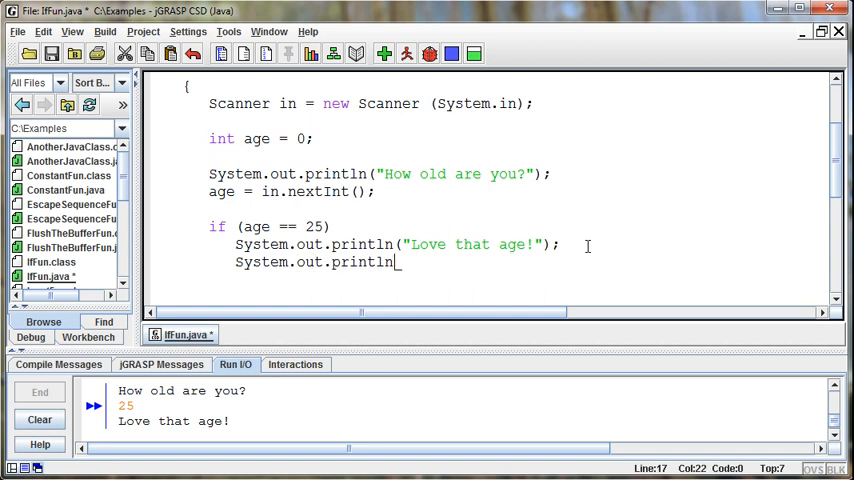
text(("I was 25 onc)
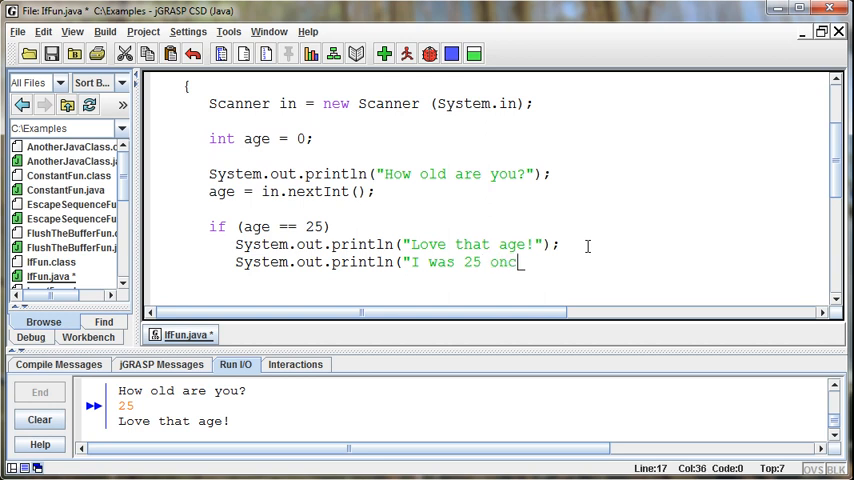
text(e!");)
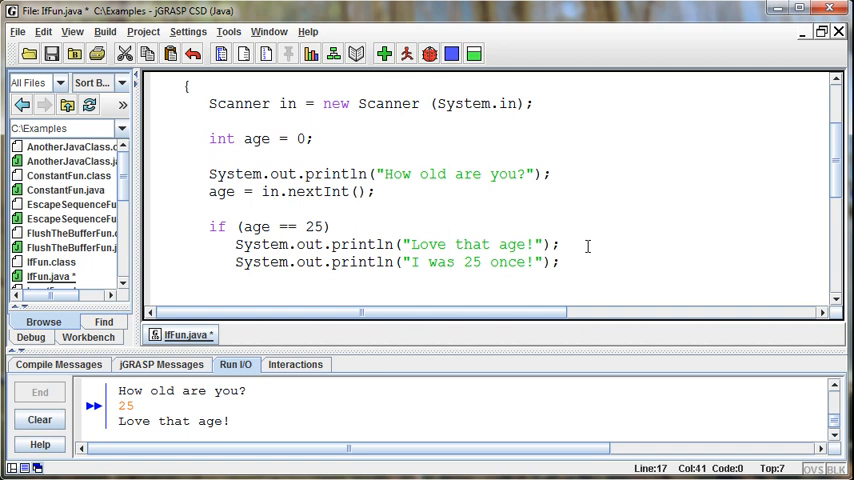
click(384, 54)
text(24)
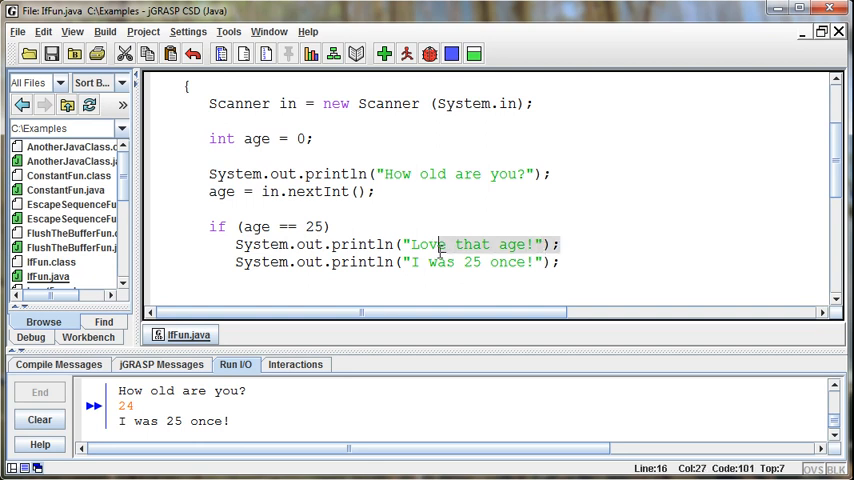
Insert an opening { after if (age == 25) and indent both printlns under it
click(168, 244)
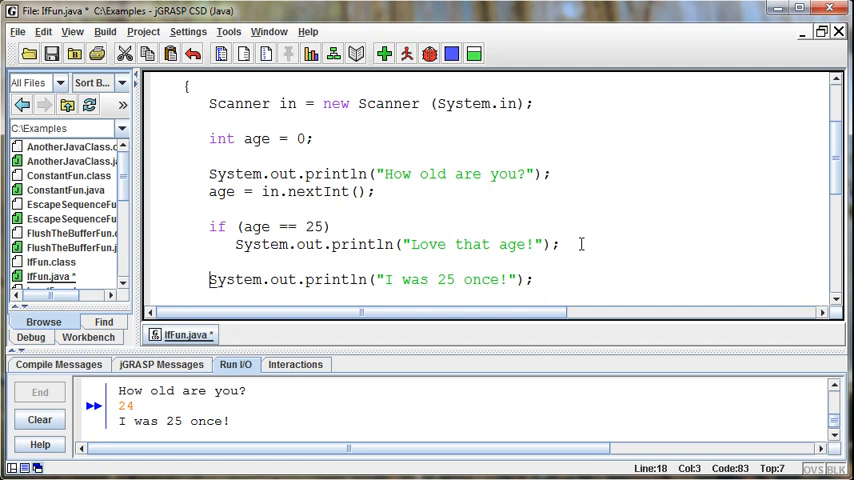
mouse_move(492, 284)
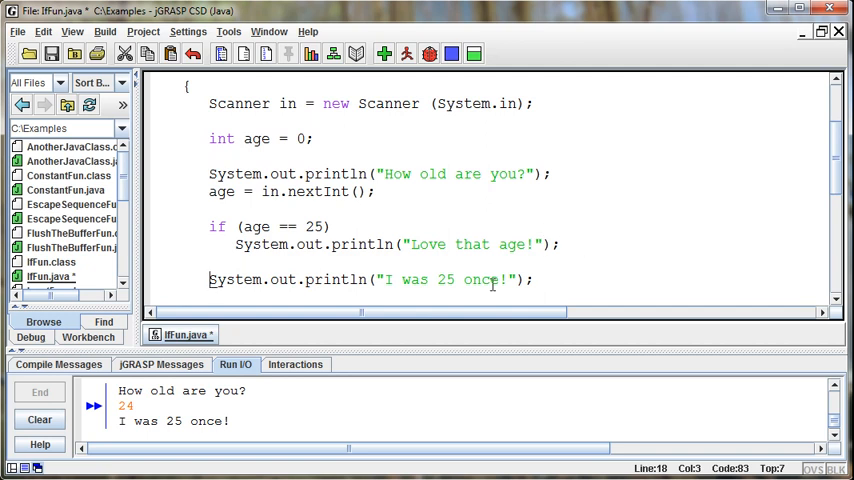
click(334, 226)
text({)
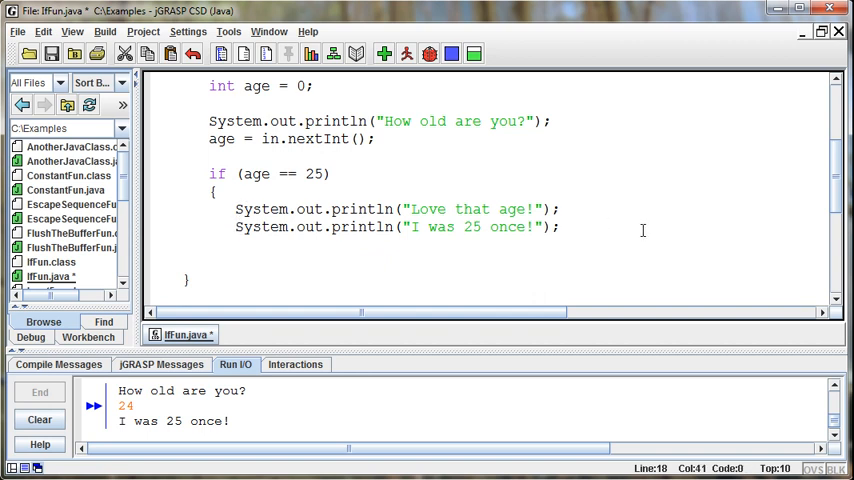
Add the closing } on a new line after the second println
key(enter)
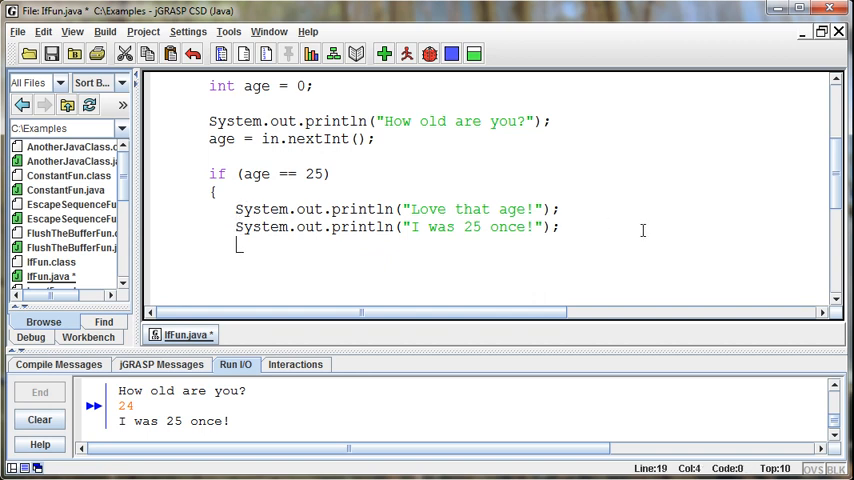
text())
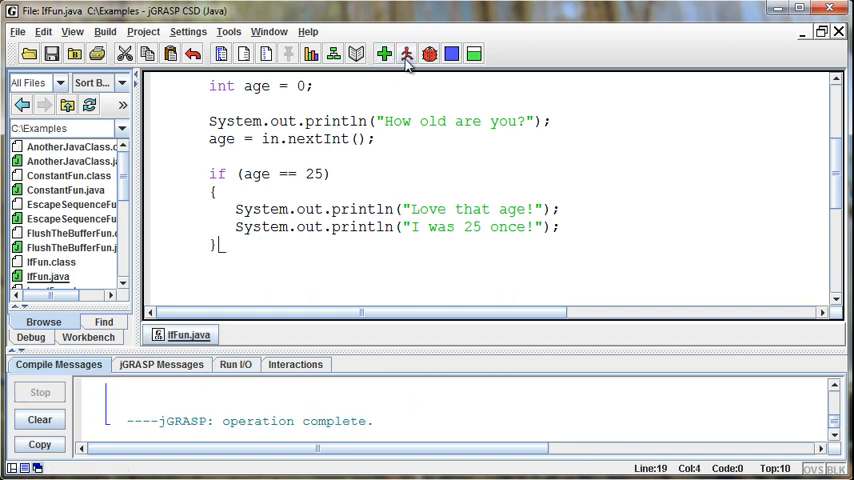
Compile and run the braced IfFun, entering 25 to print both messages
click(408, 54)
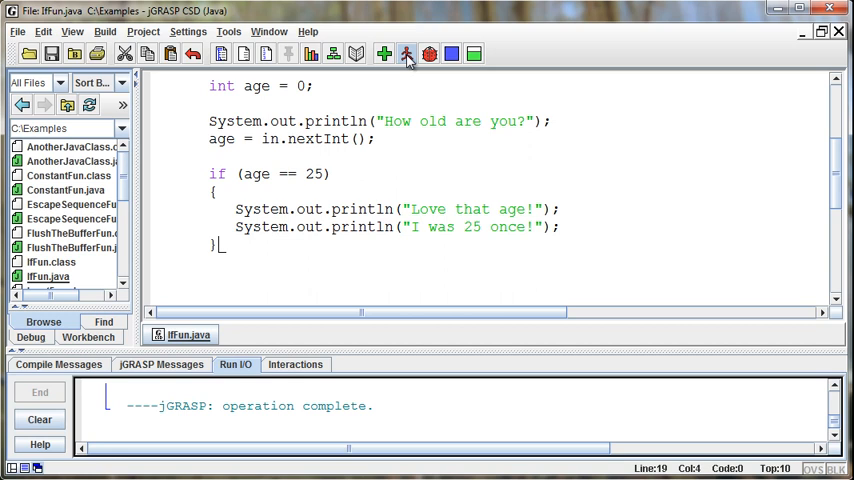
click(406, 54)
text(25)
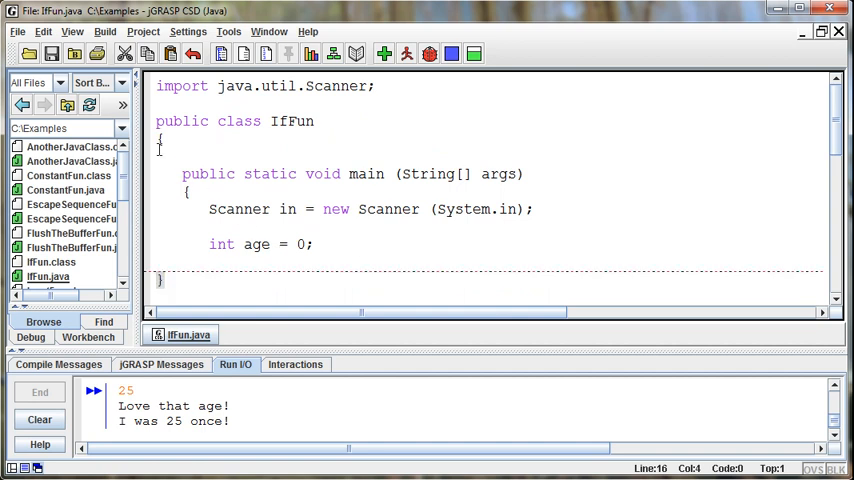
text(System.out.println("How old are you?");)
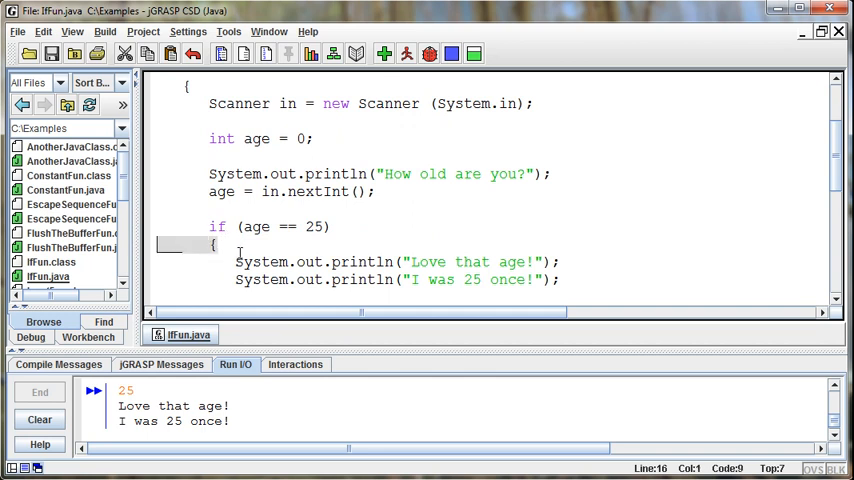
scroll(down, 3)
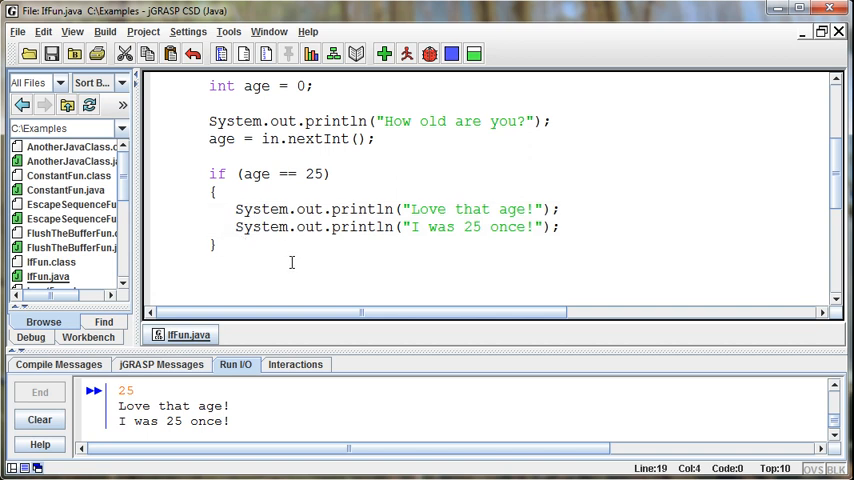
text(Syste)
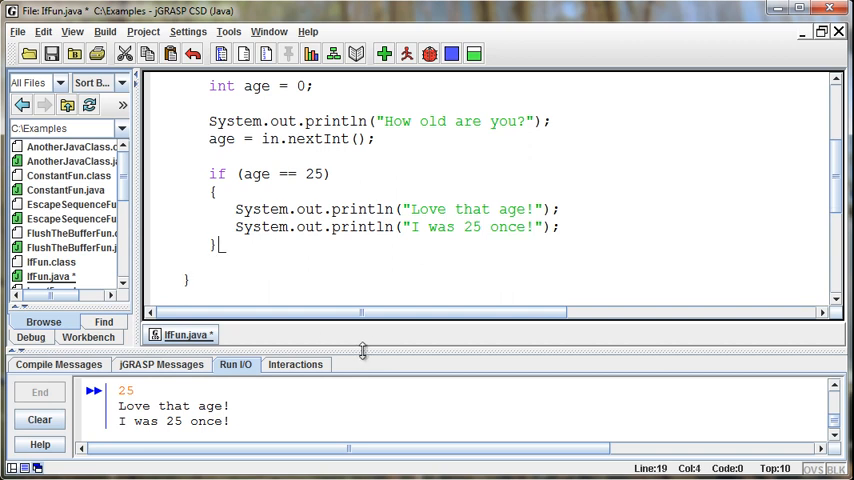
mouse_move(362, 350)
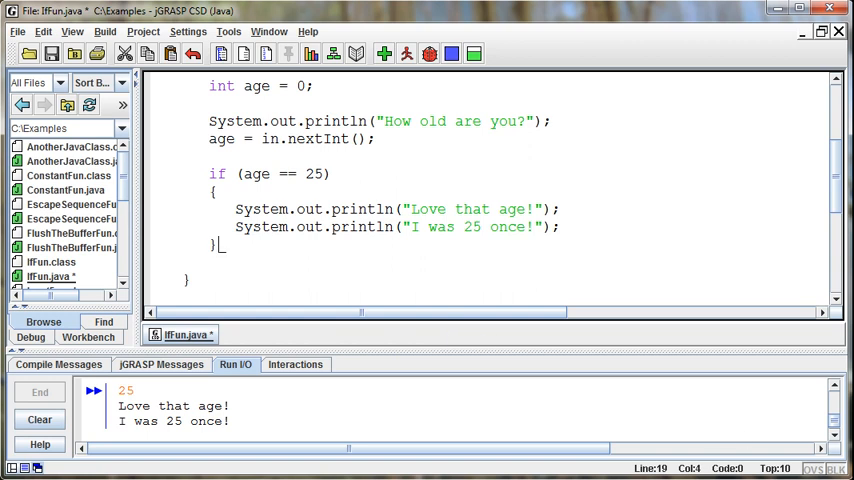